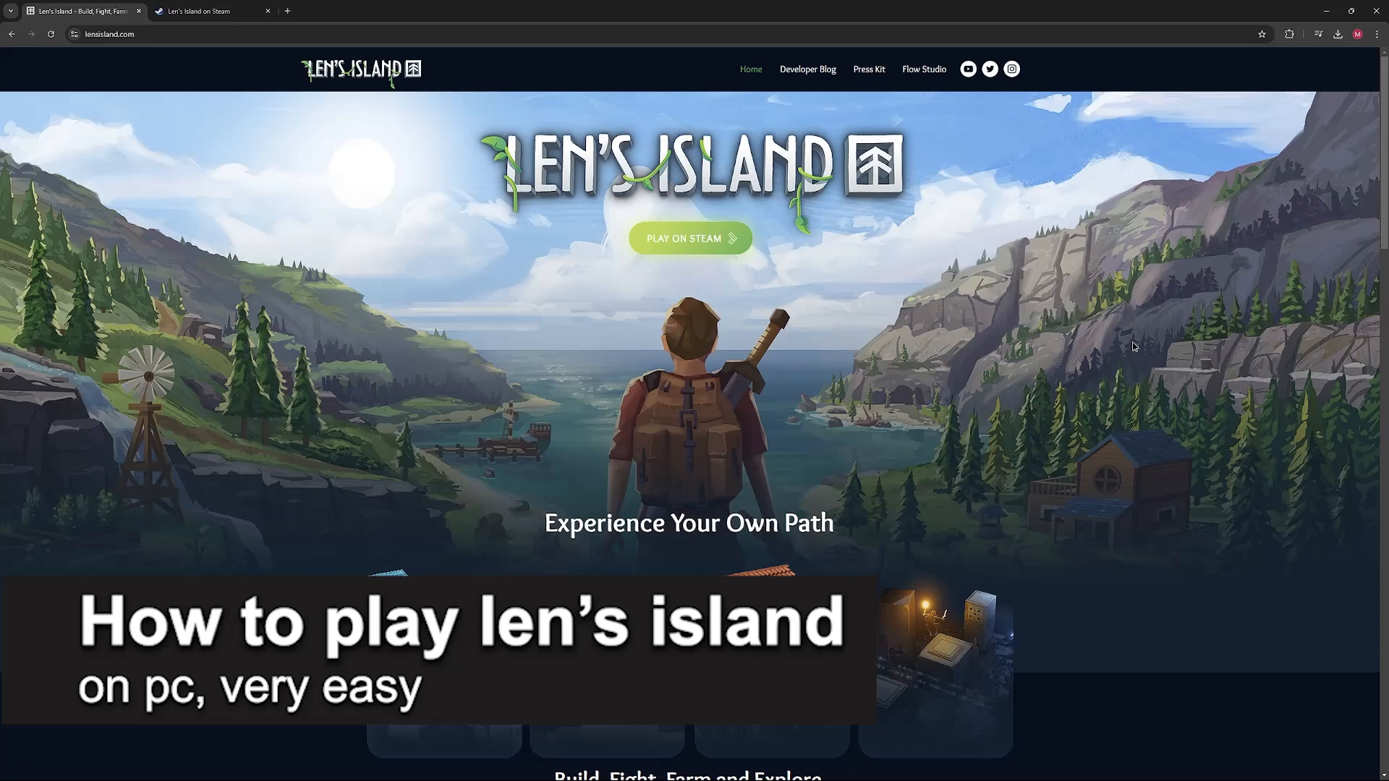
Scroll down through the currently open Steam page.
scroll(down, 3)
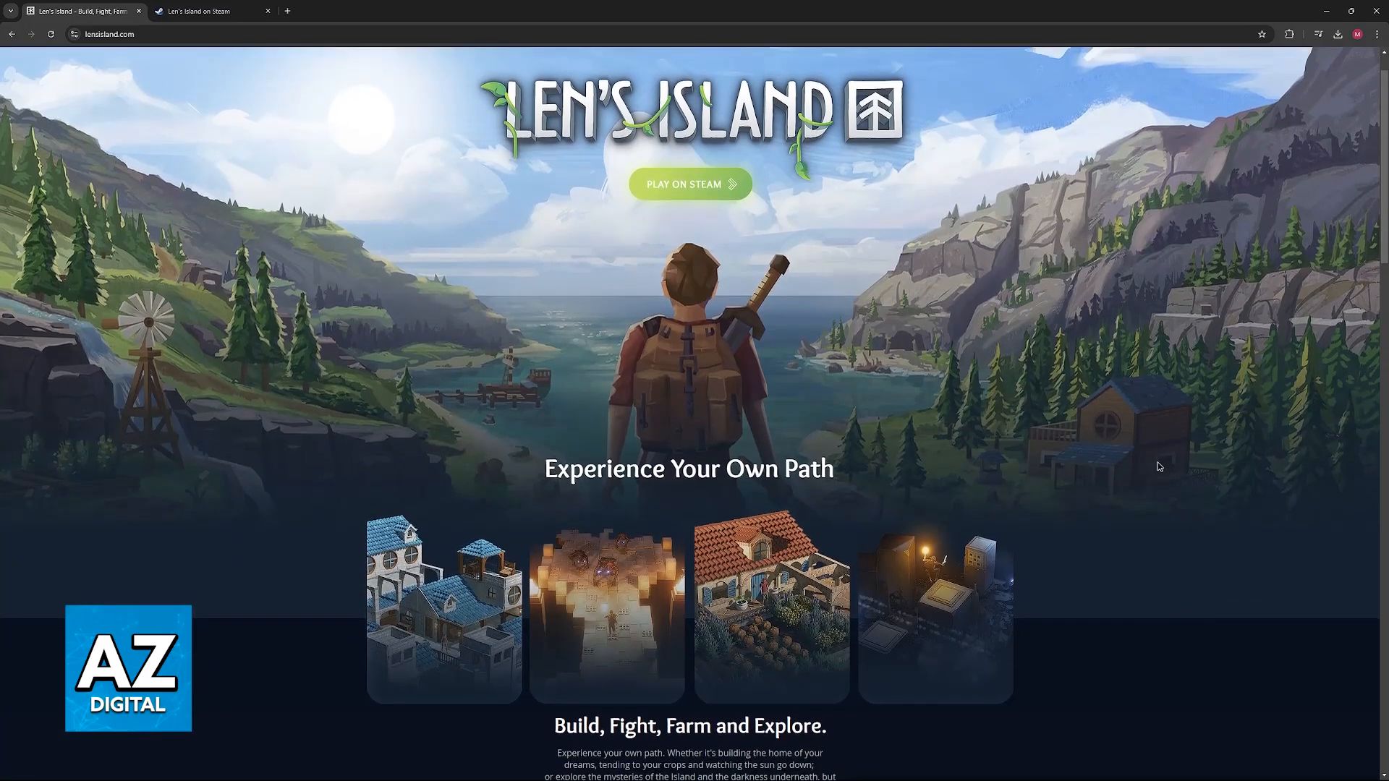
scroll(down, 3)
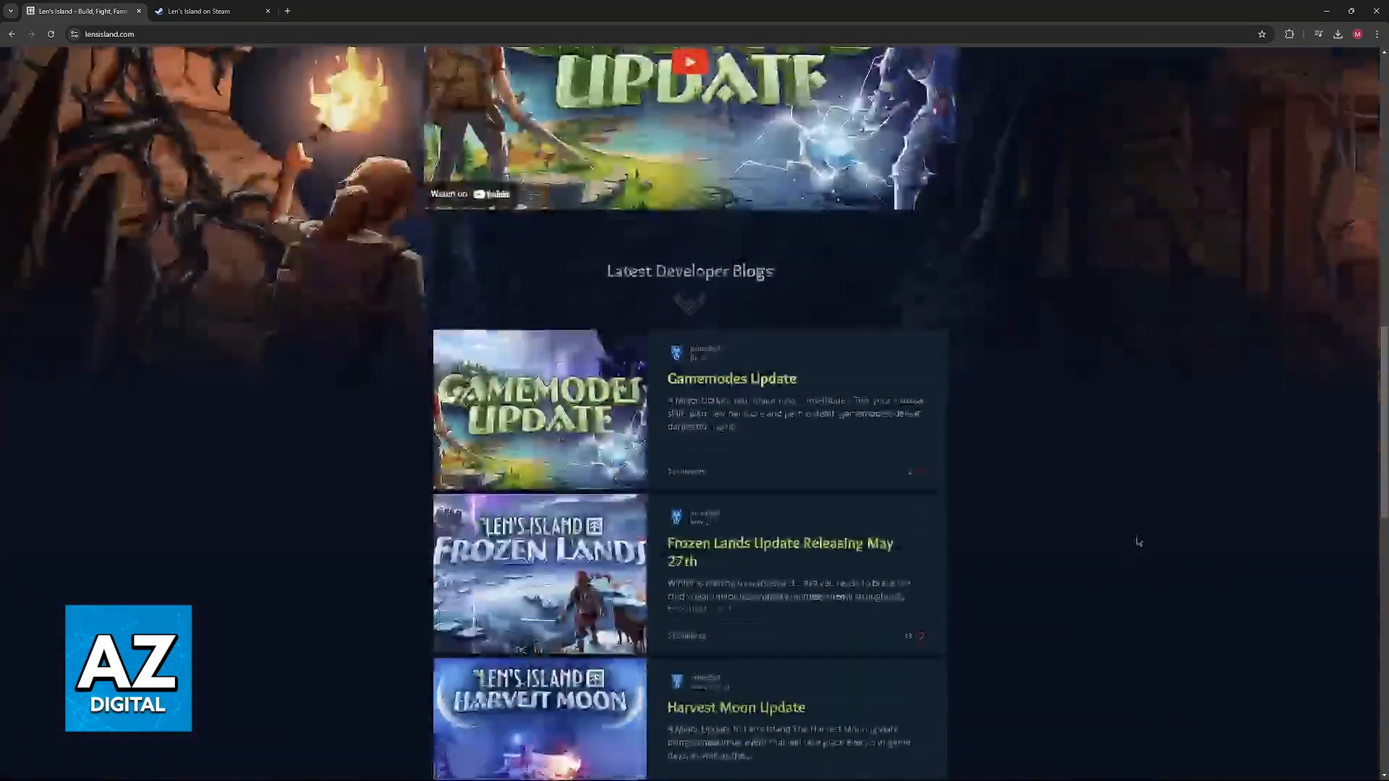
scroll(down, 3)
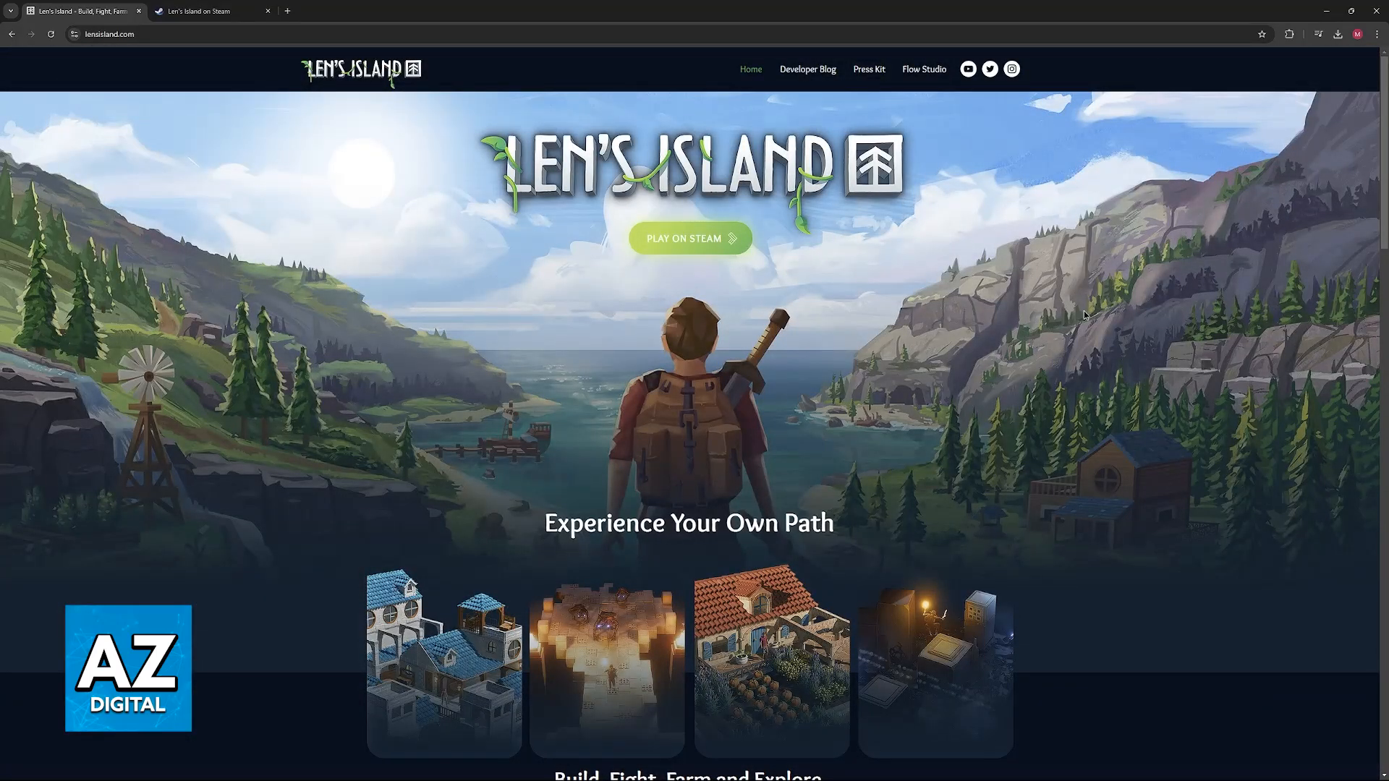
mouse_move(1000, 345)
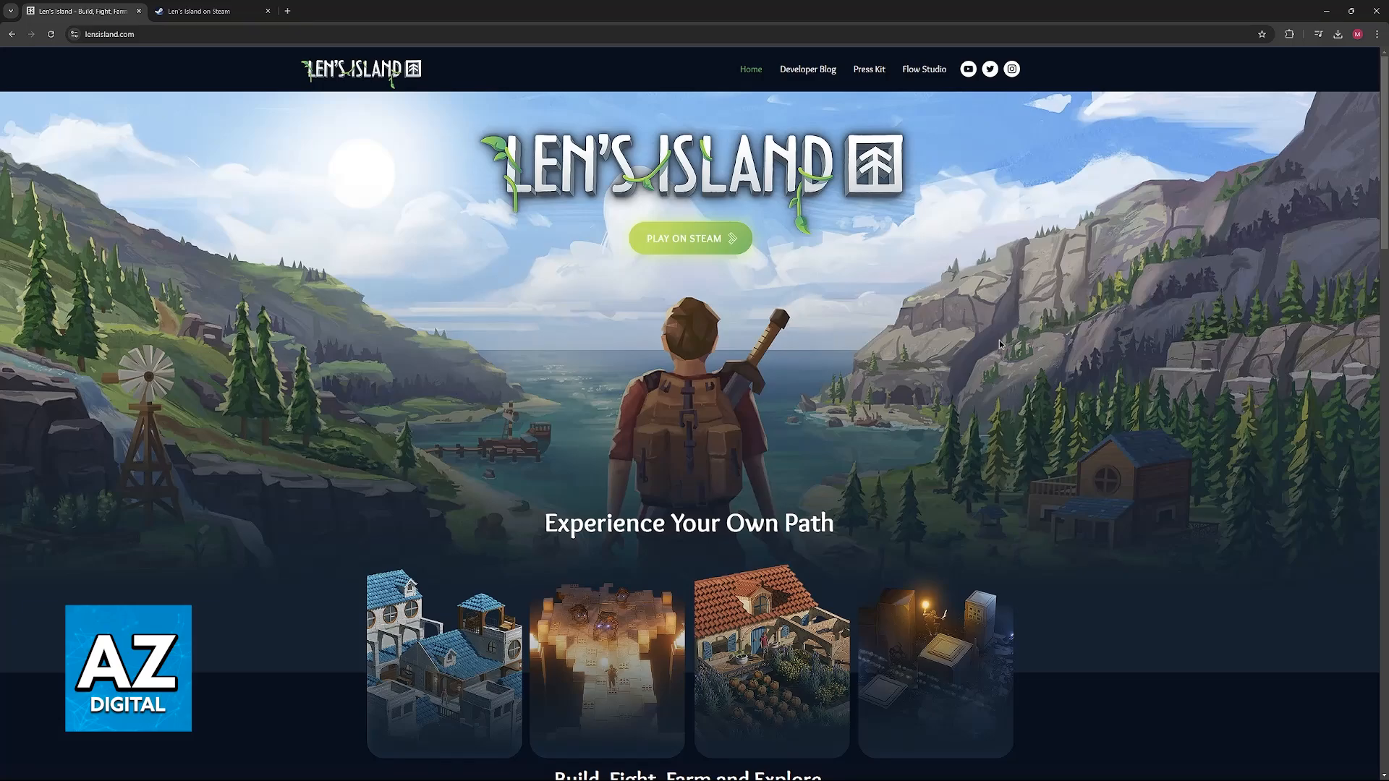
scroll(down, 3)
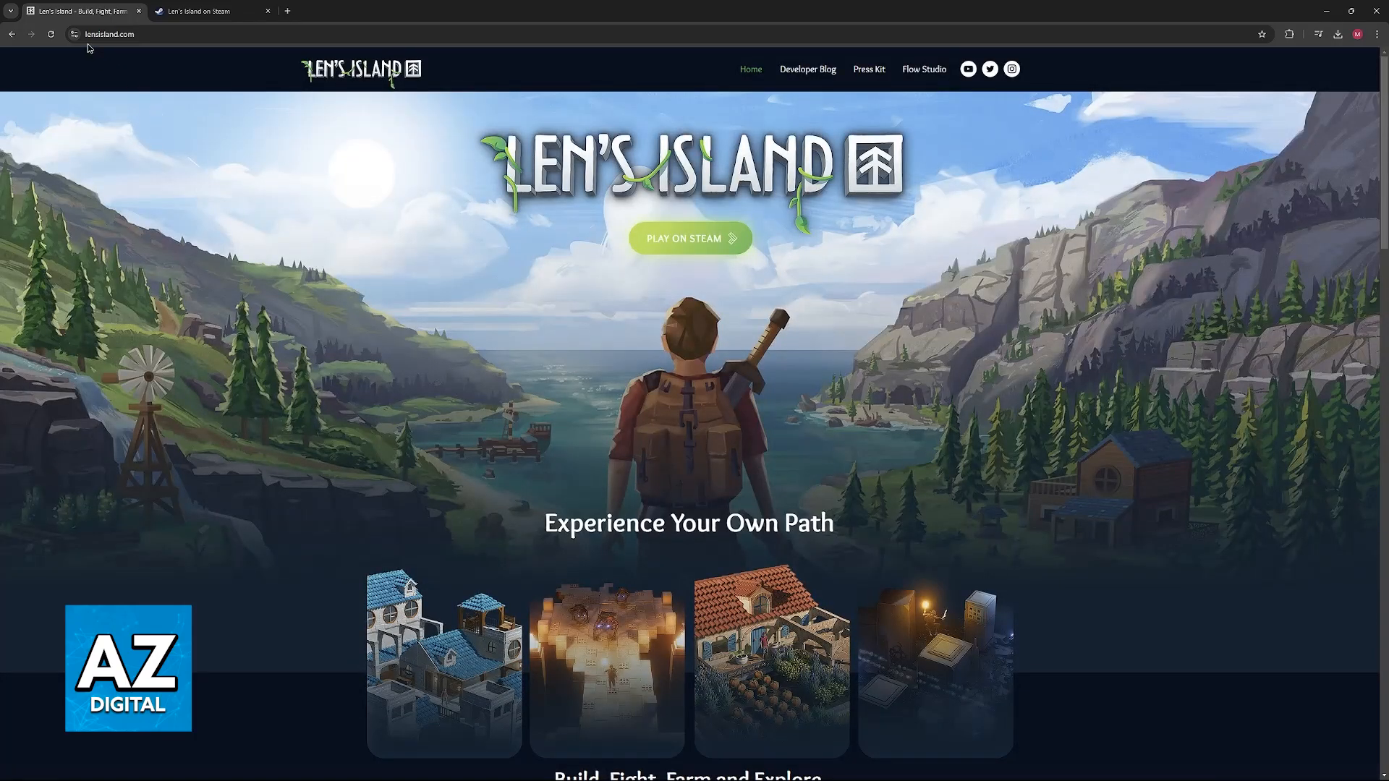
mouse_move(726, 248)
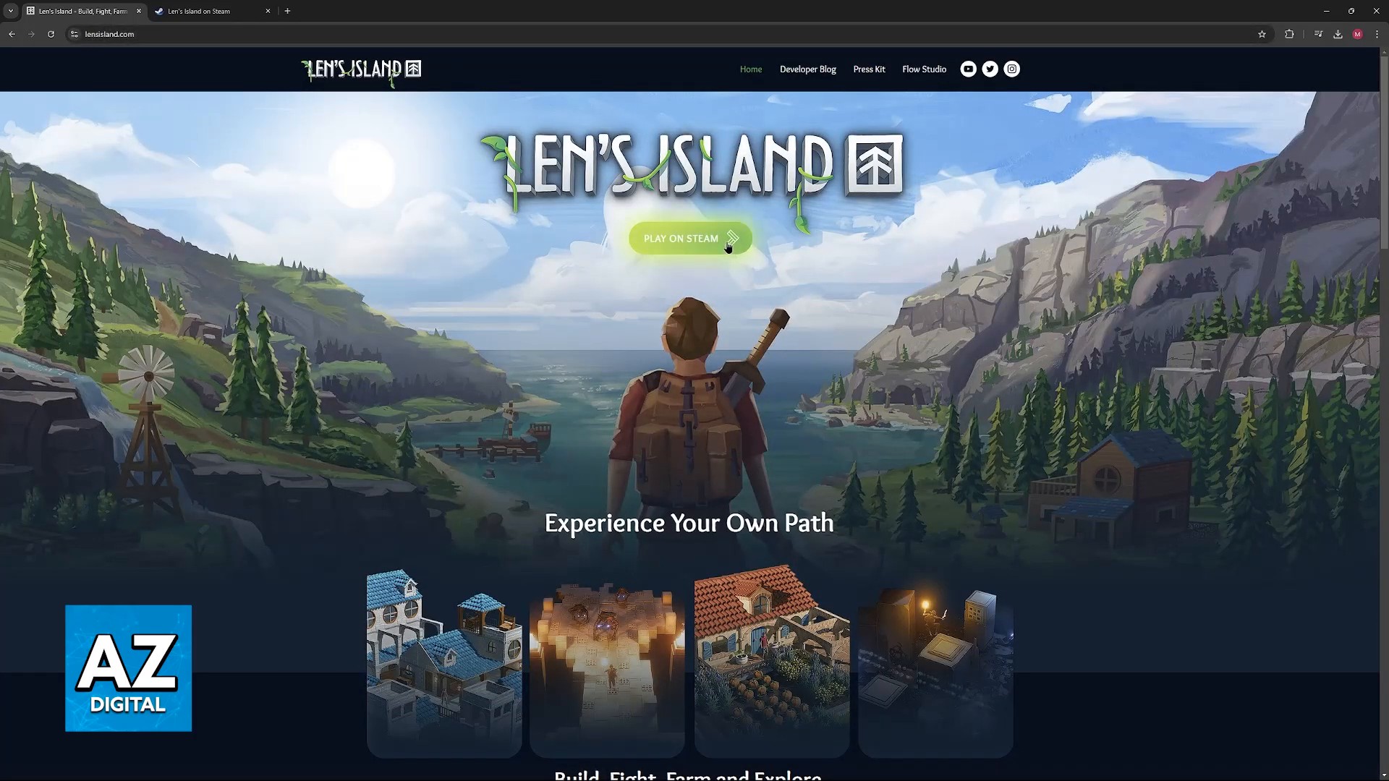
scroll(down, 3)
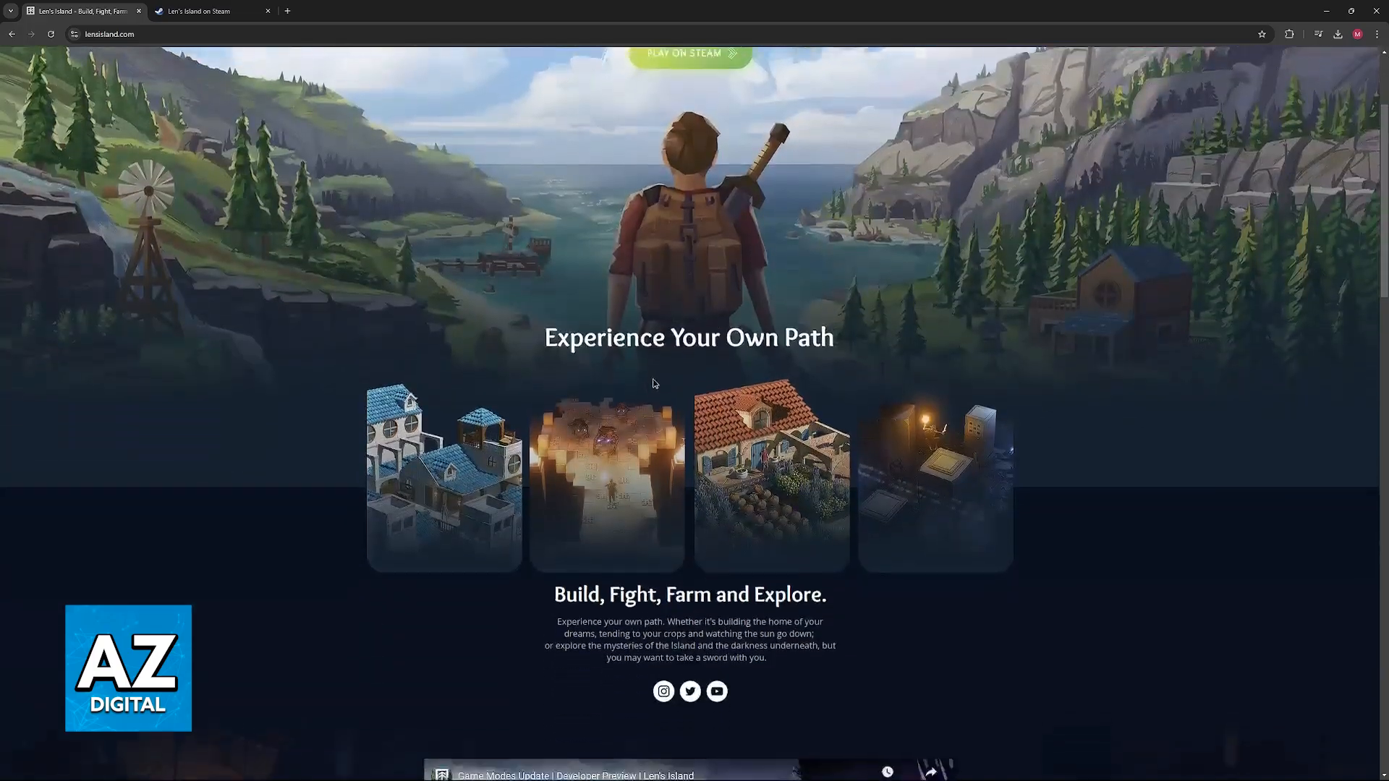
scroll(down, 3)
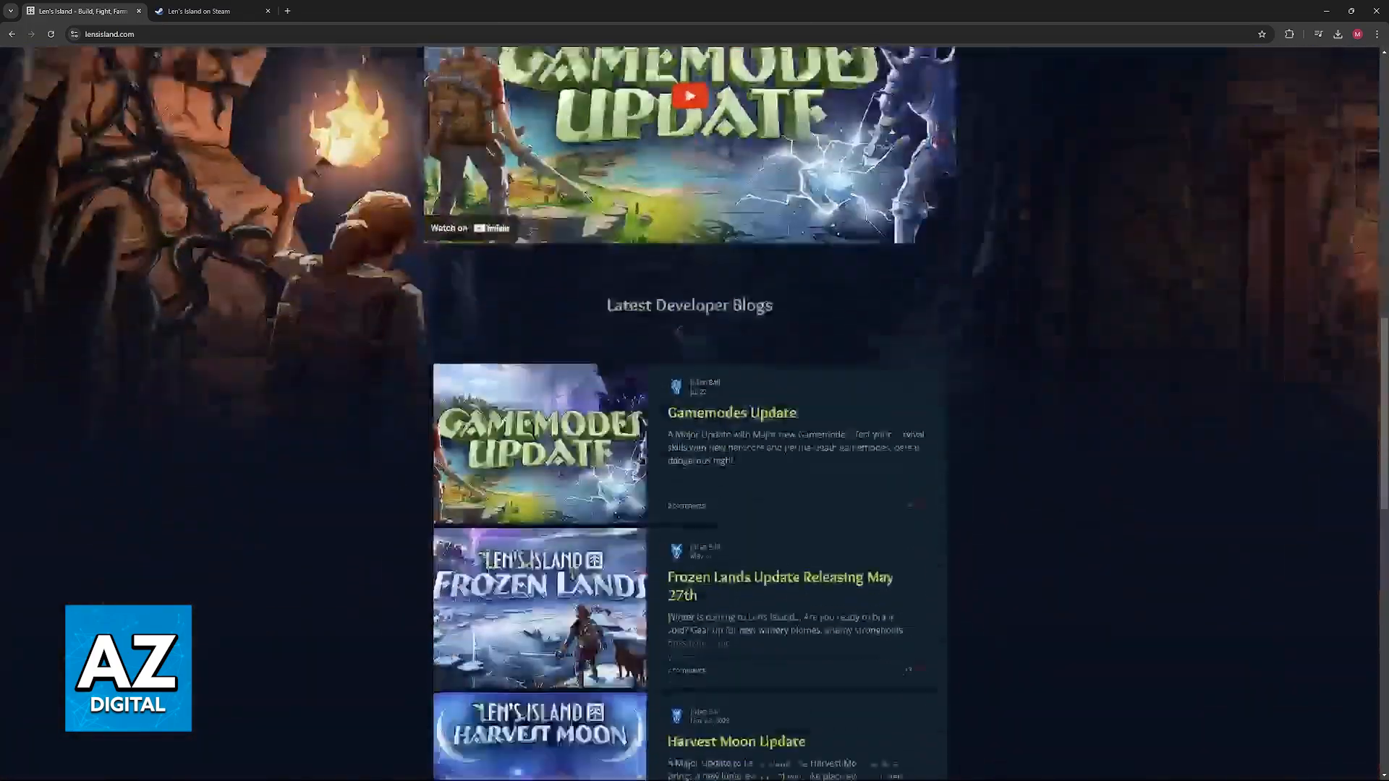
scroll(down, 3)
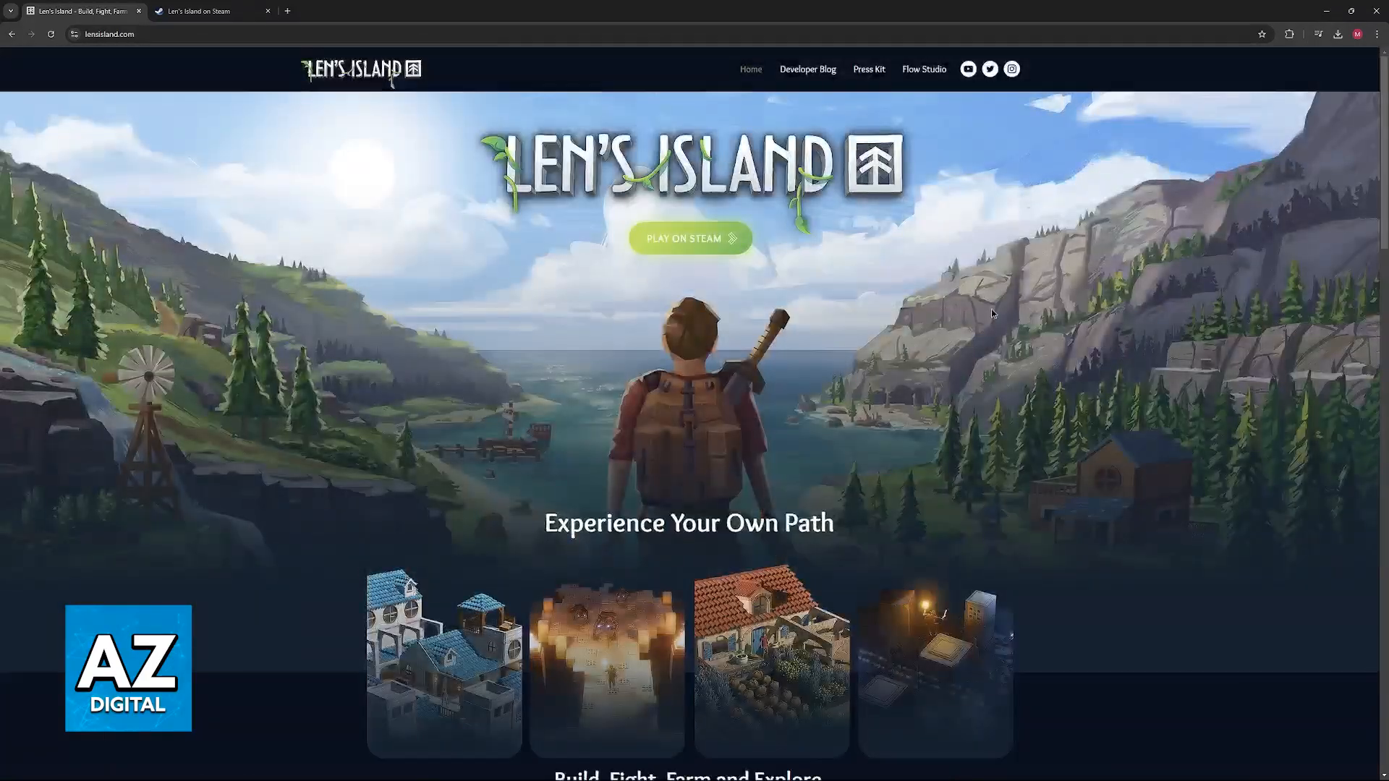
Switch to the Len's Island tab, search 'len', and browse the screenshots.
click(202, 10)
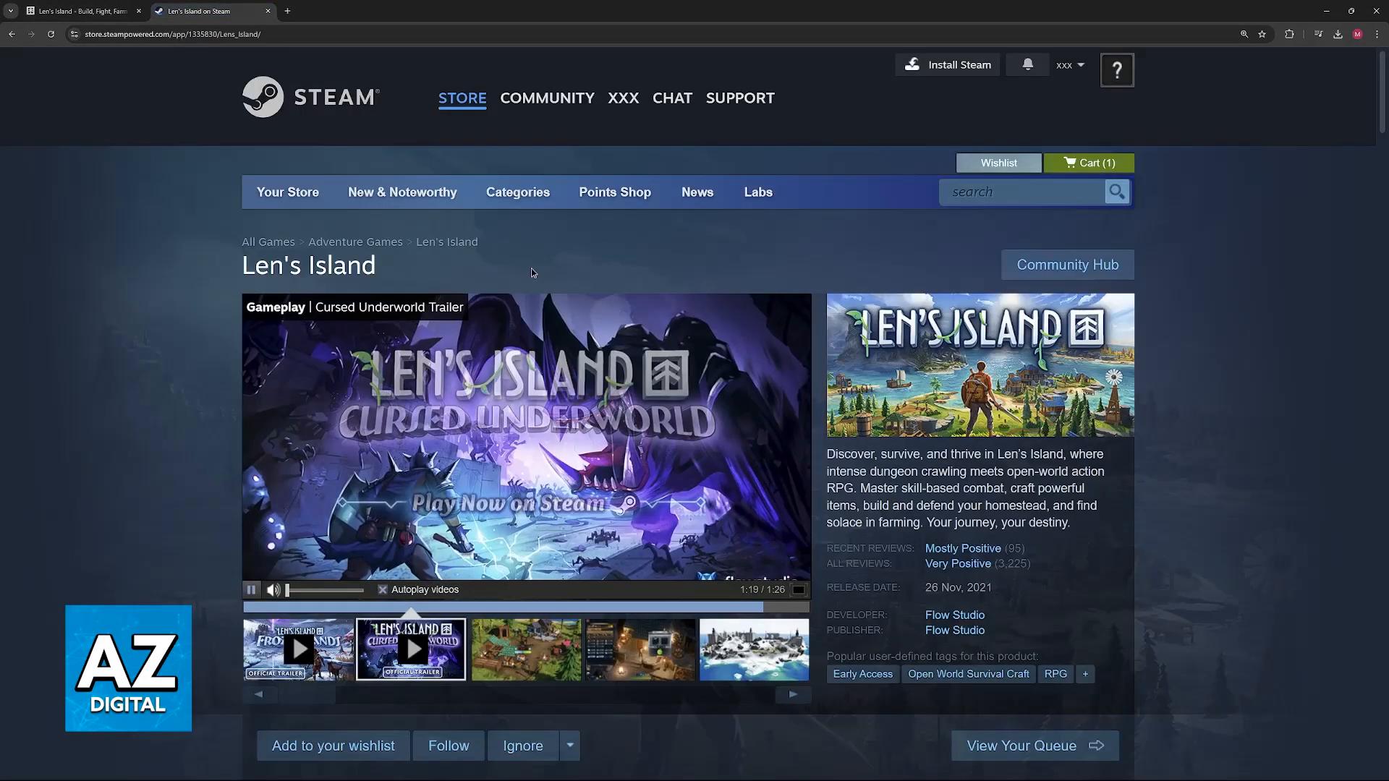
text(len's)
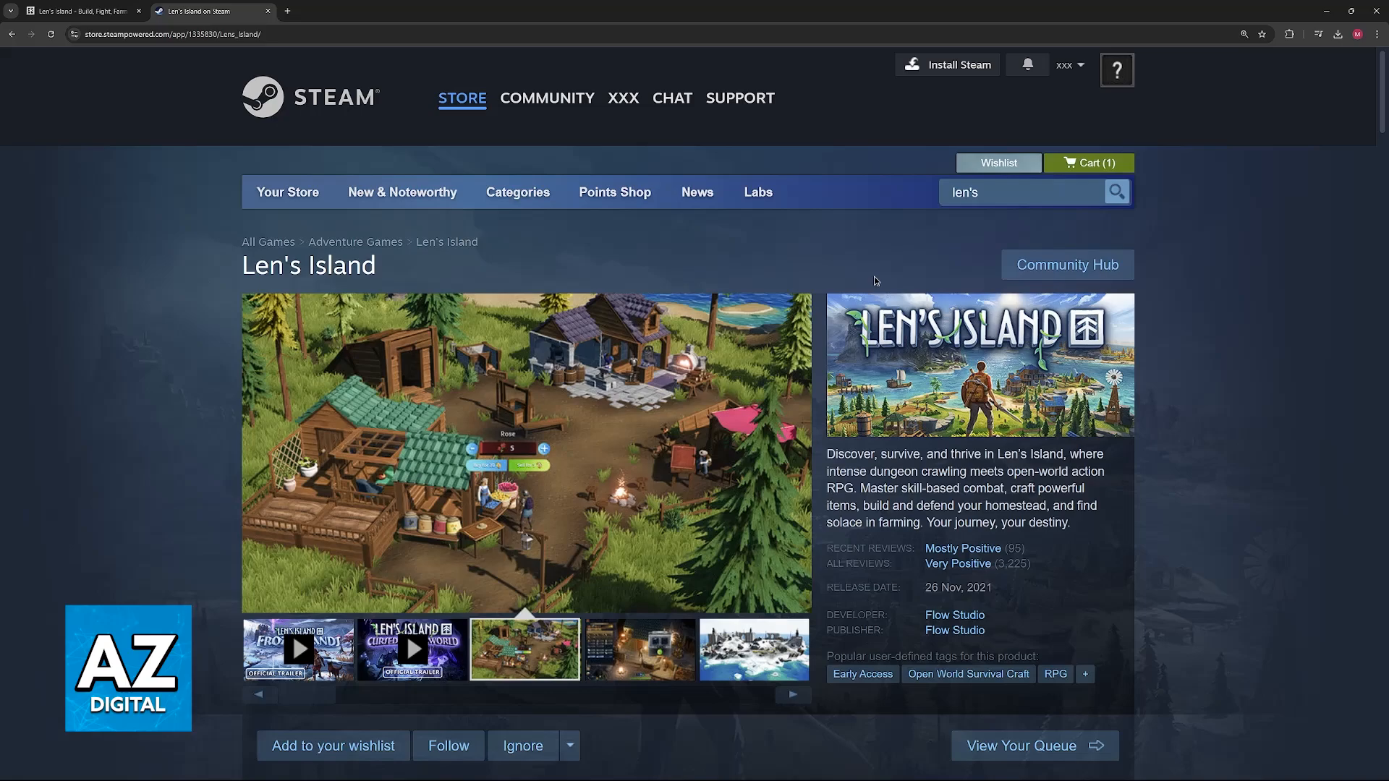
scroll(down, 3)
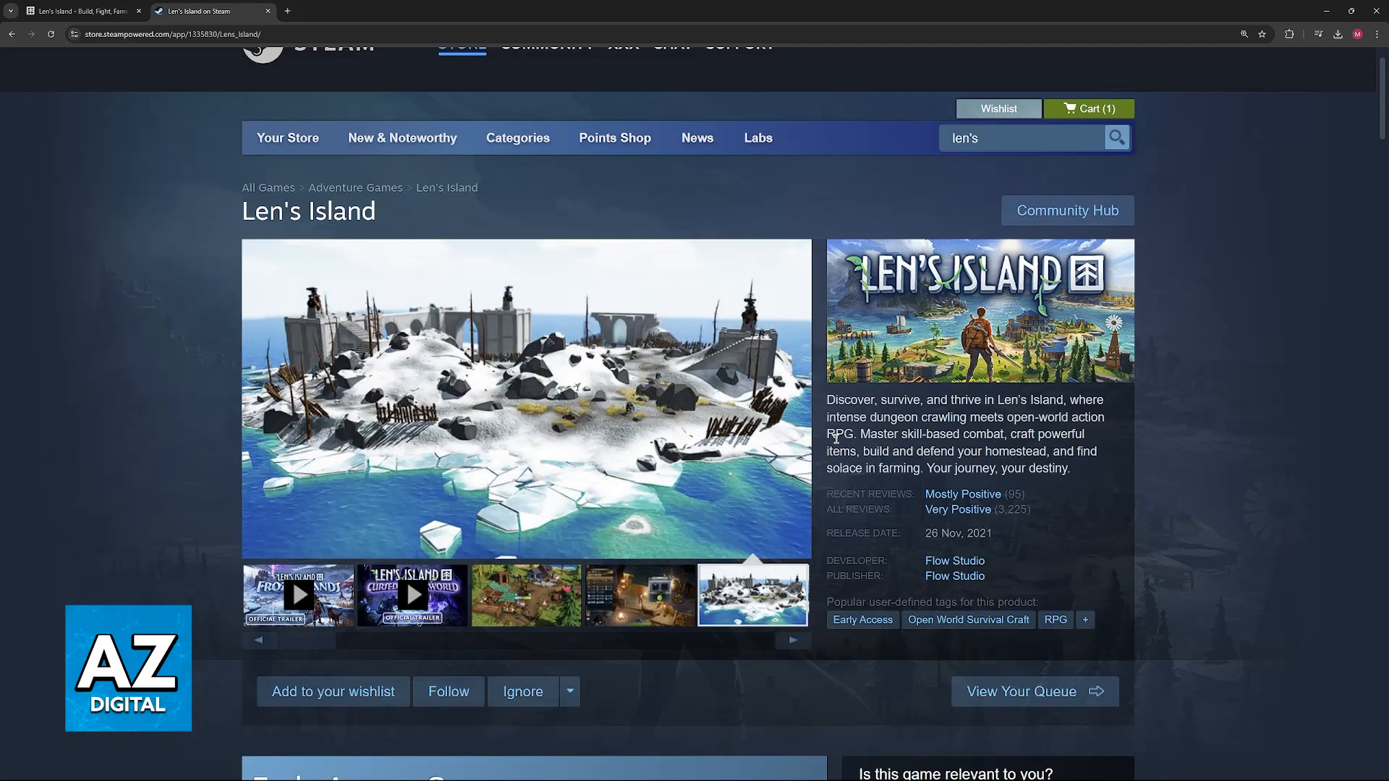
mouse_move(942, 430)
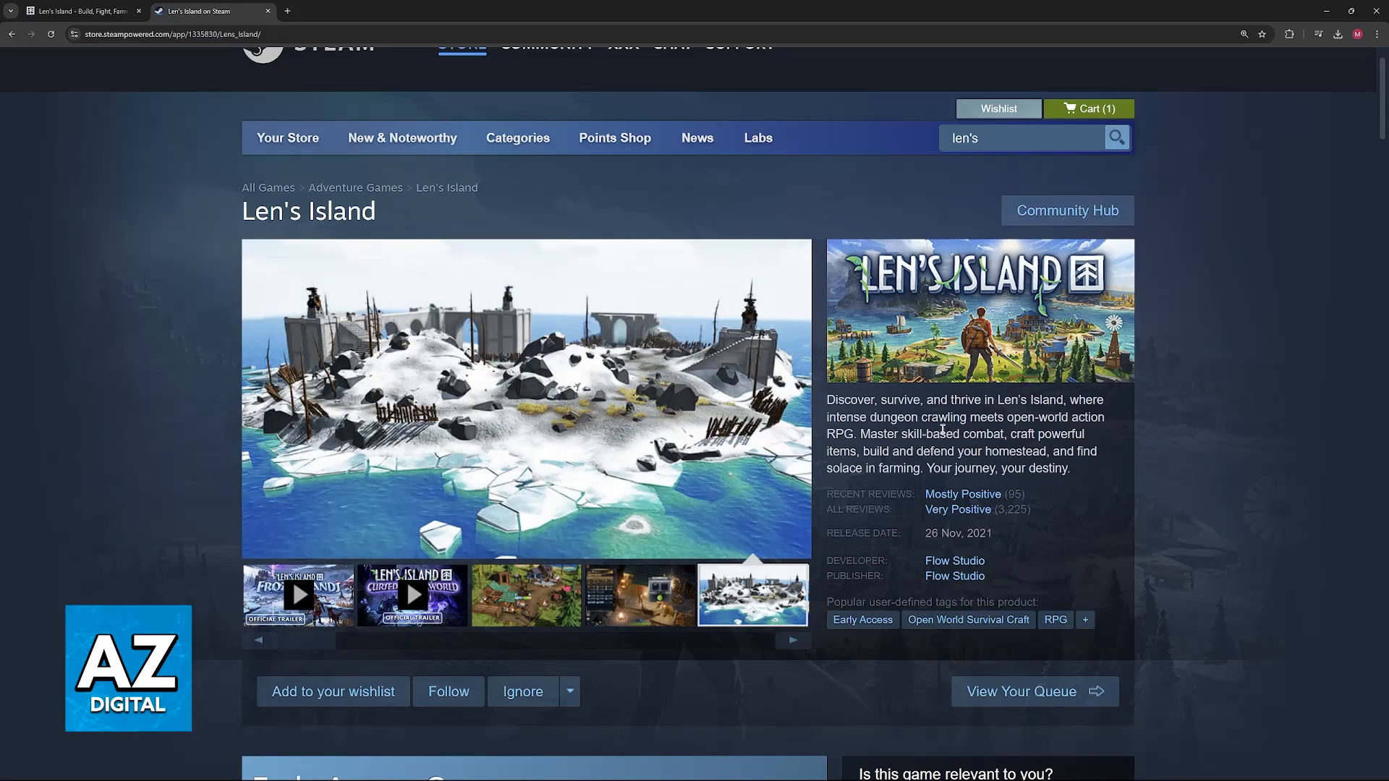
click(793, 639)
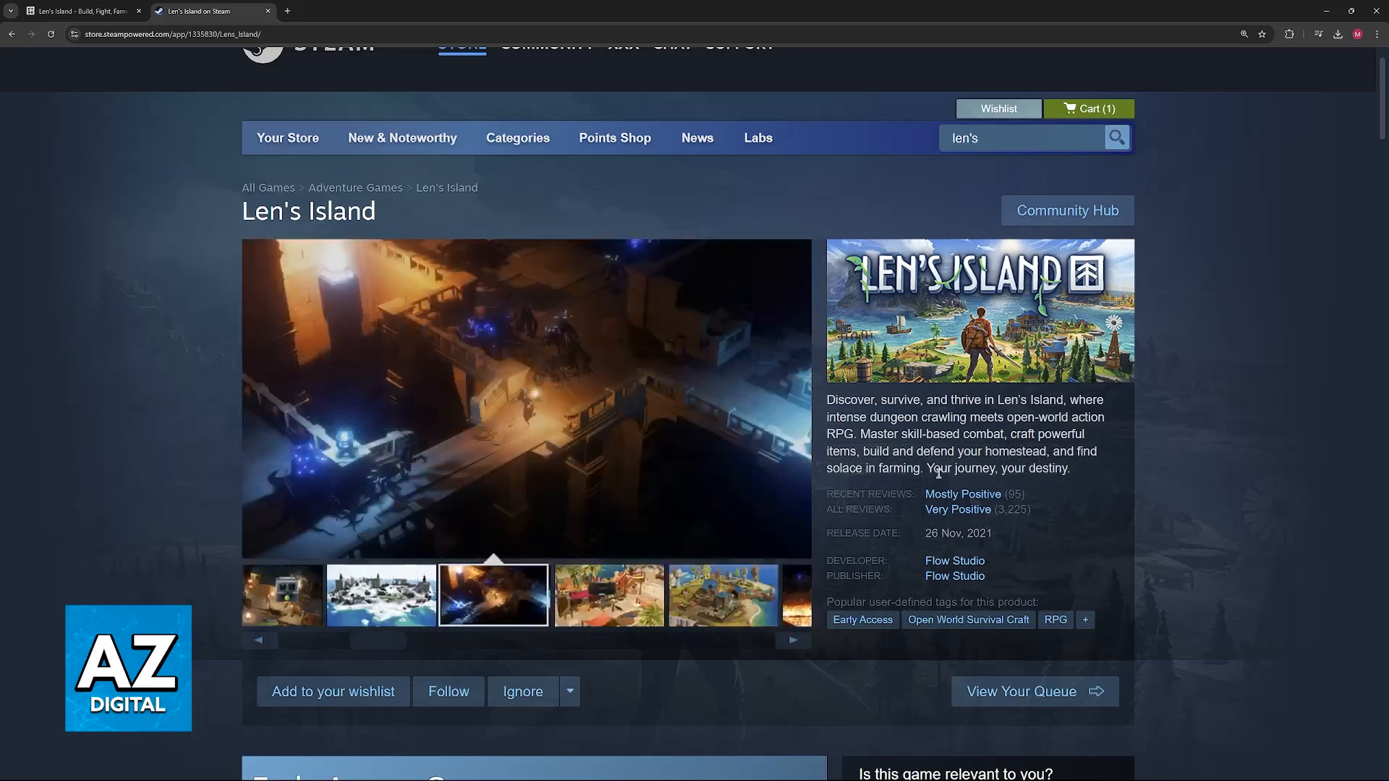
scroll(down, 3)
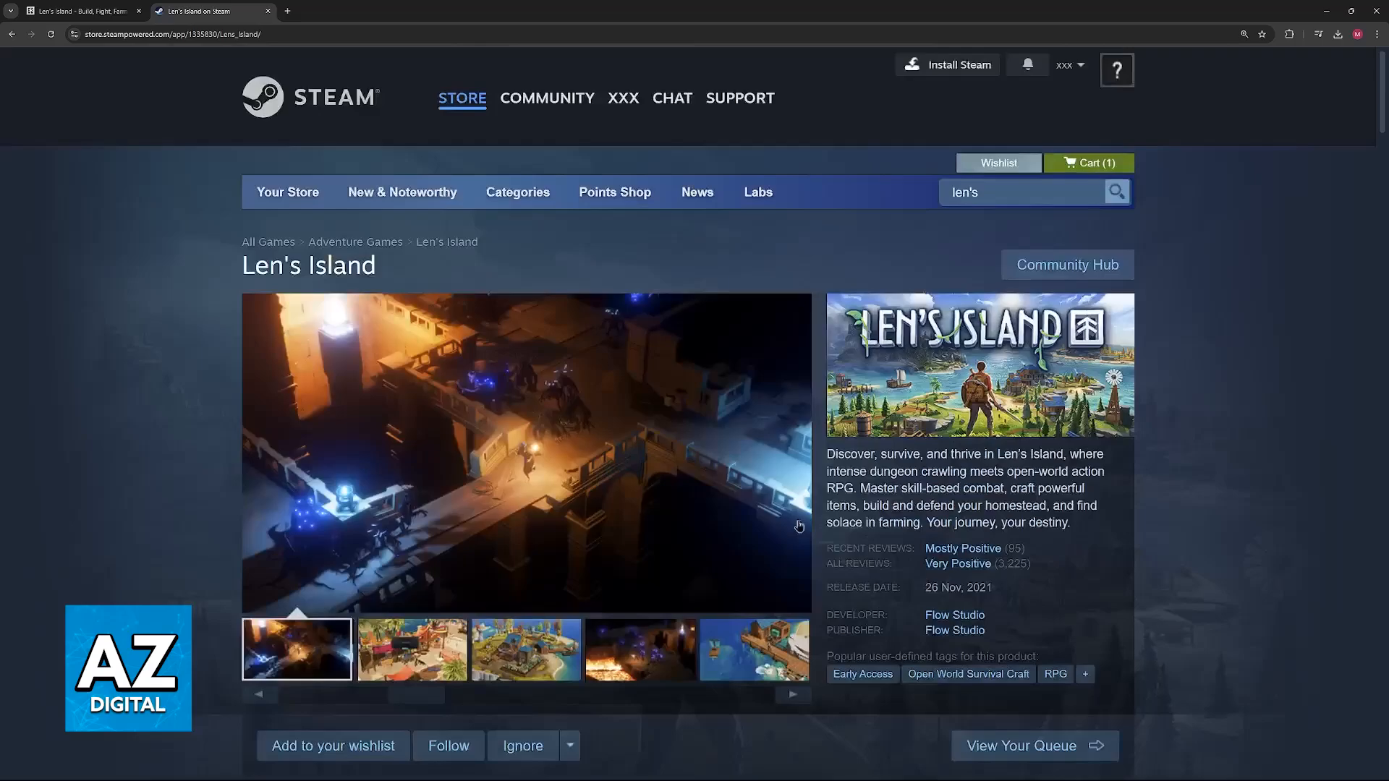
Scroll the Len's Island page past About This Game down to System Requirements.
scroll(down, 3)
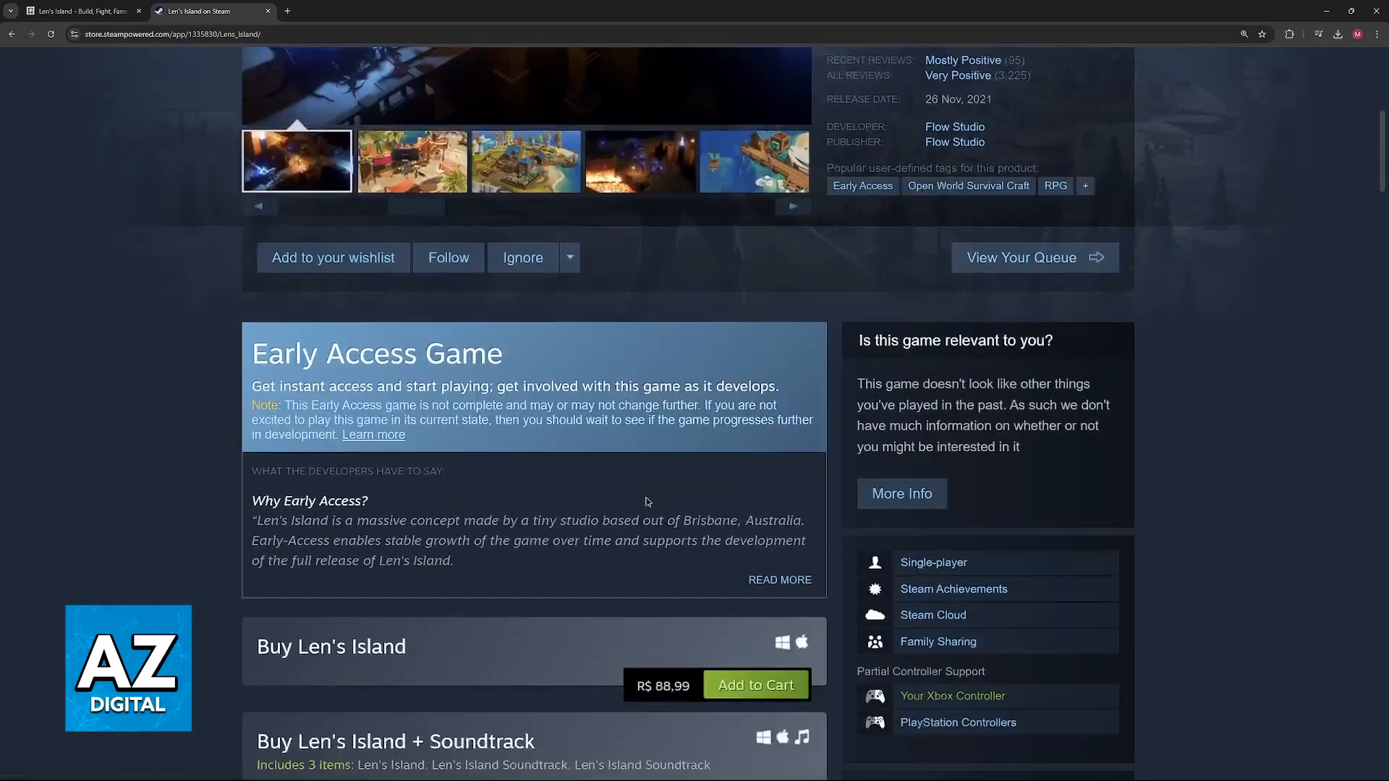
scroll(down, 3)
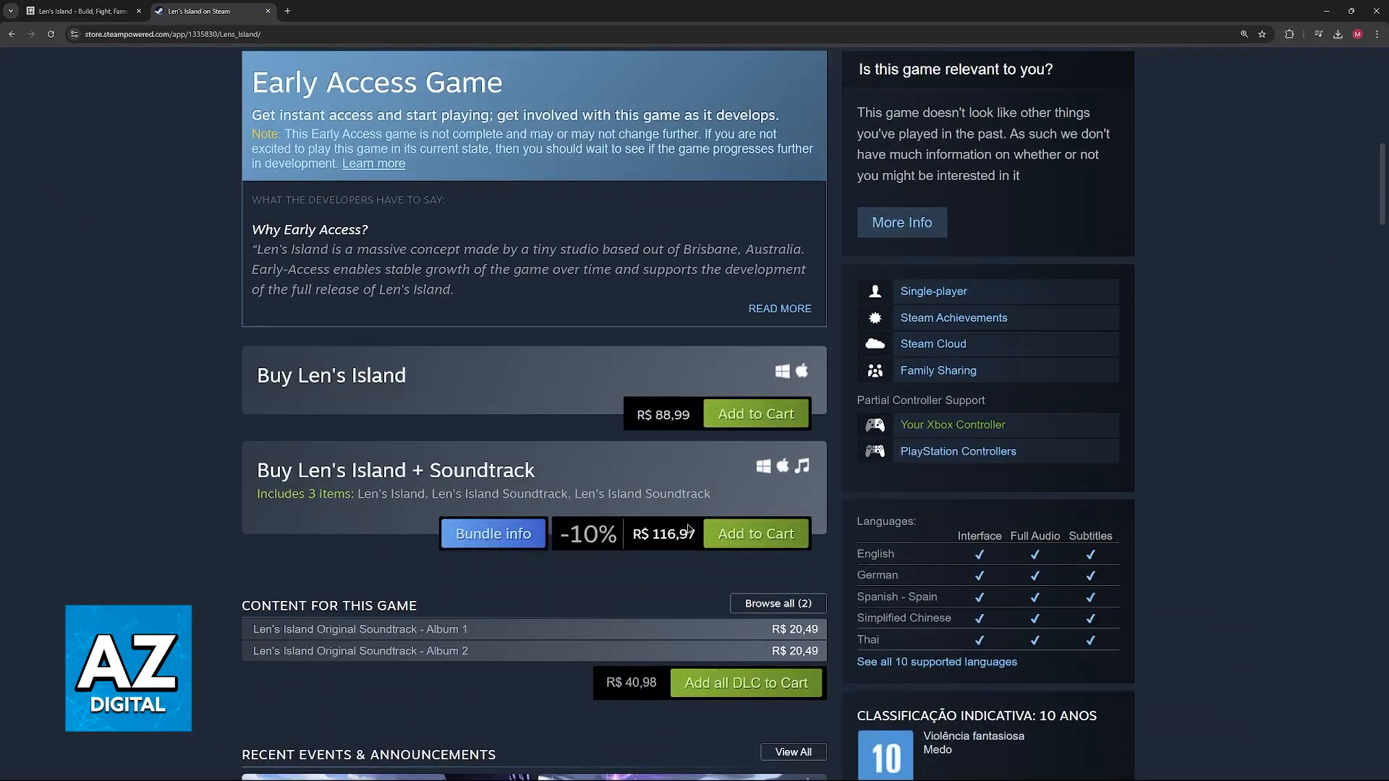
mouse_move(579, 504)
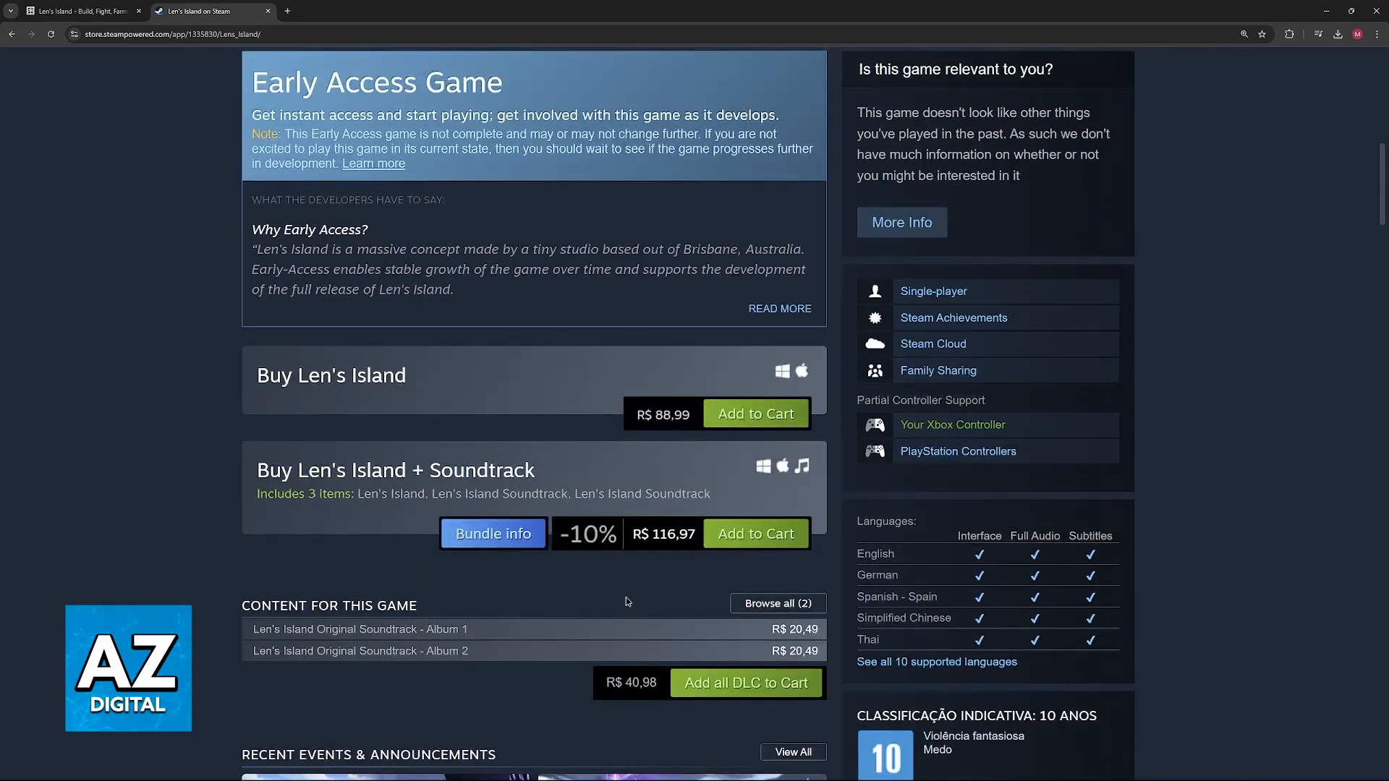
scroll(down, 3)
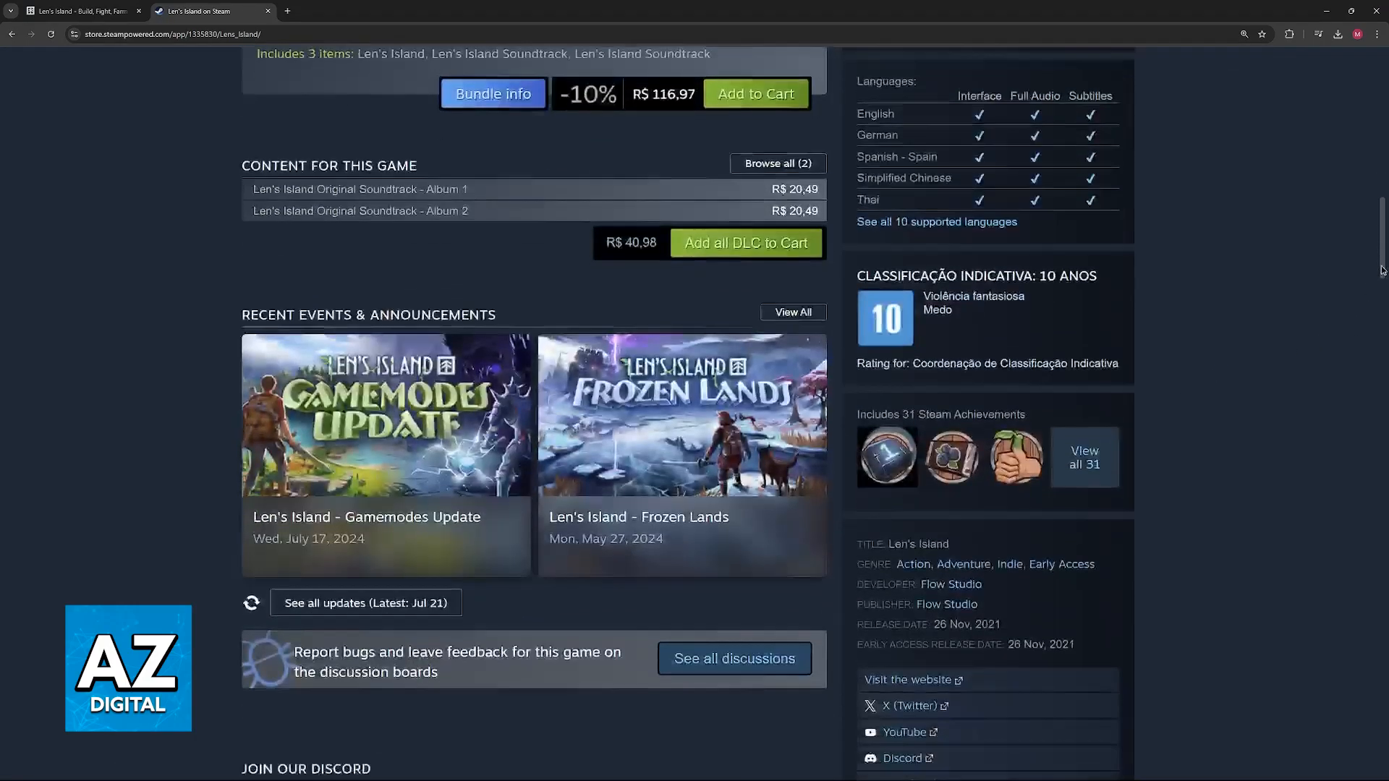
scroll(down, 3)
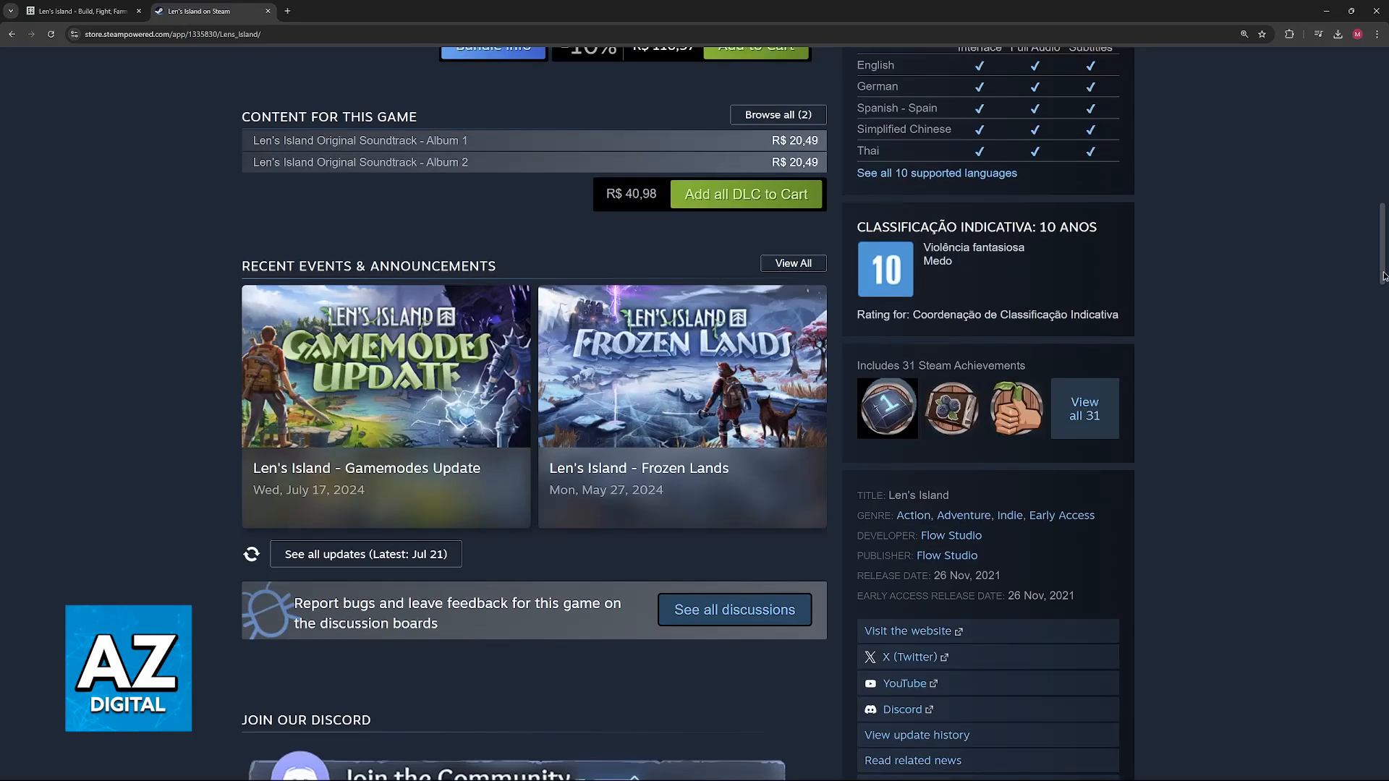
scroll(down, 3)
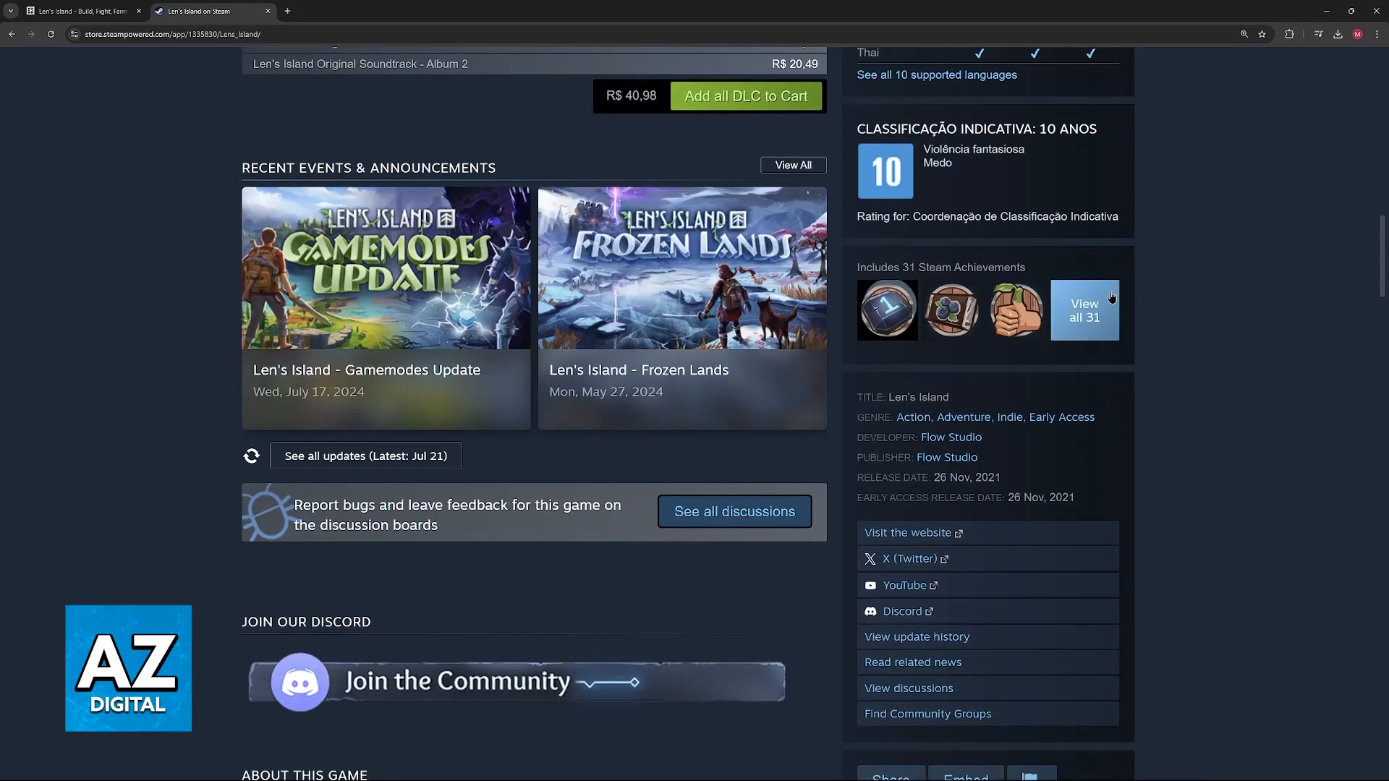
scroll(down, 3)
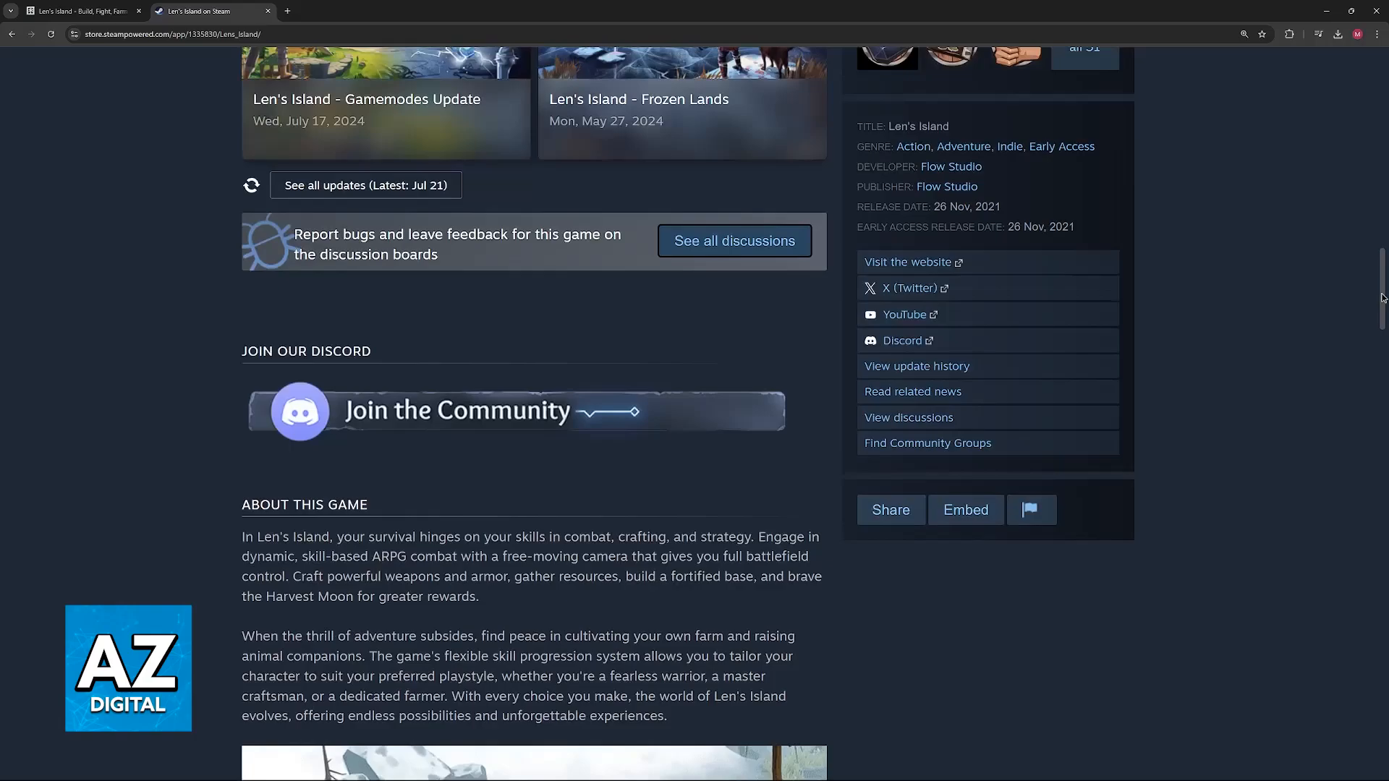
scroll(down, 3)
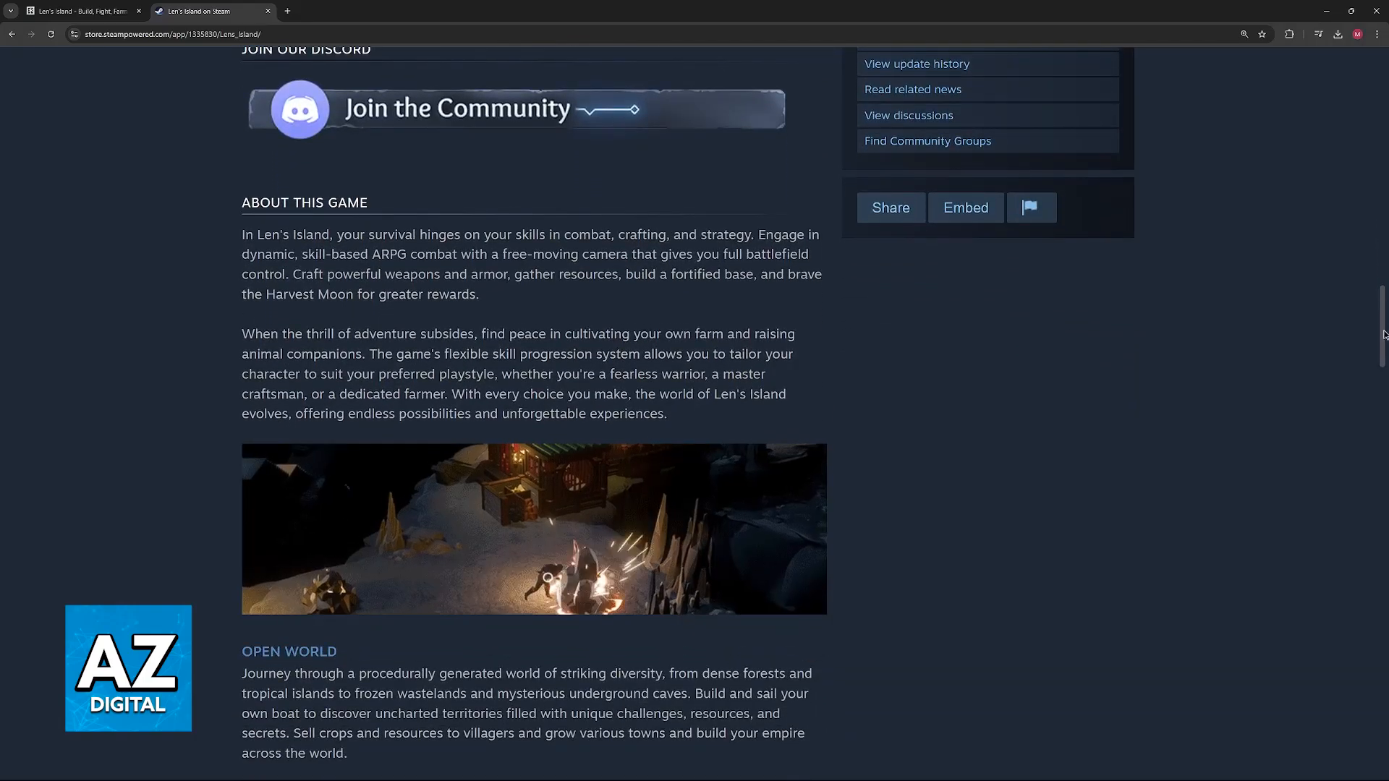
scroll(down, 3)
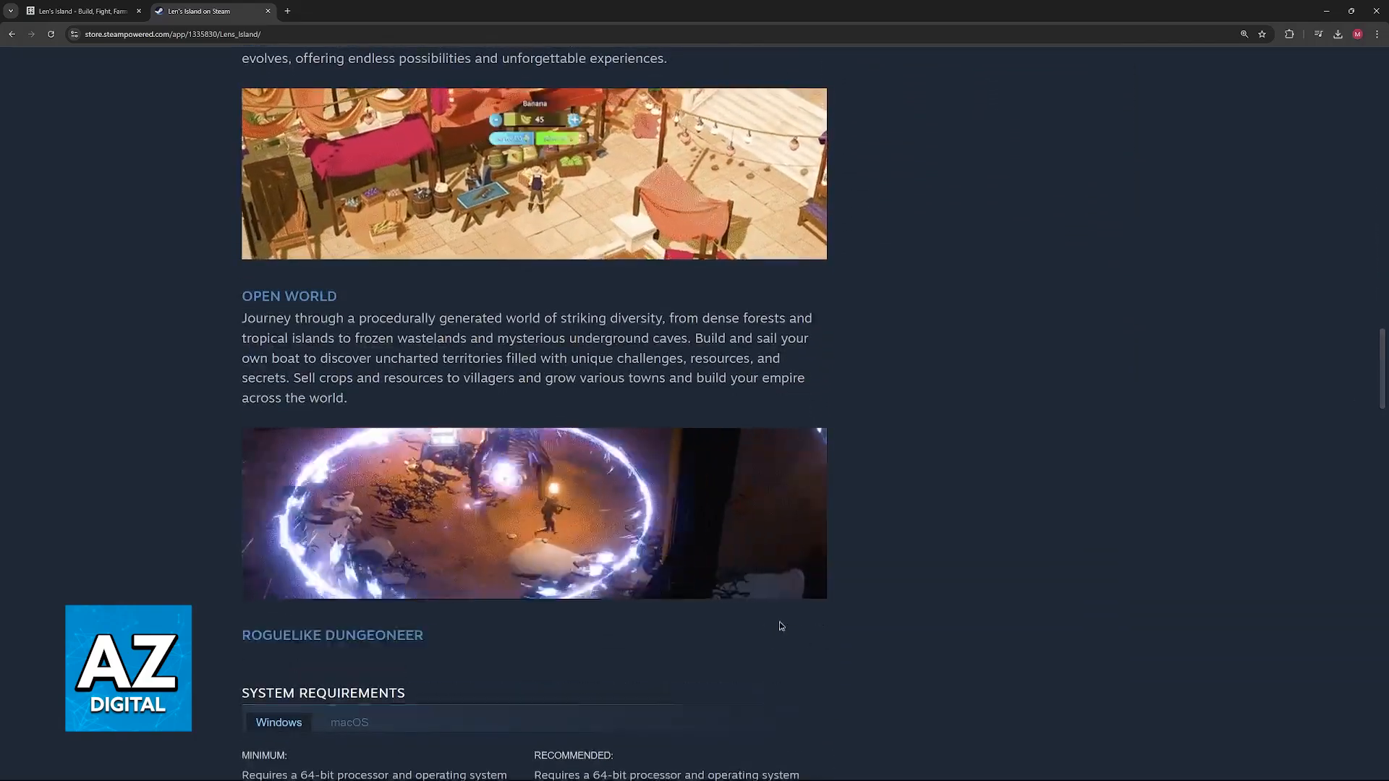
scroll(down, 3)
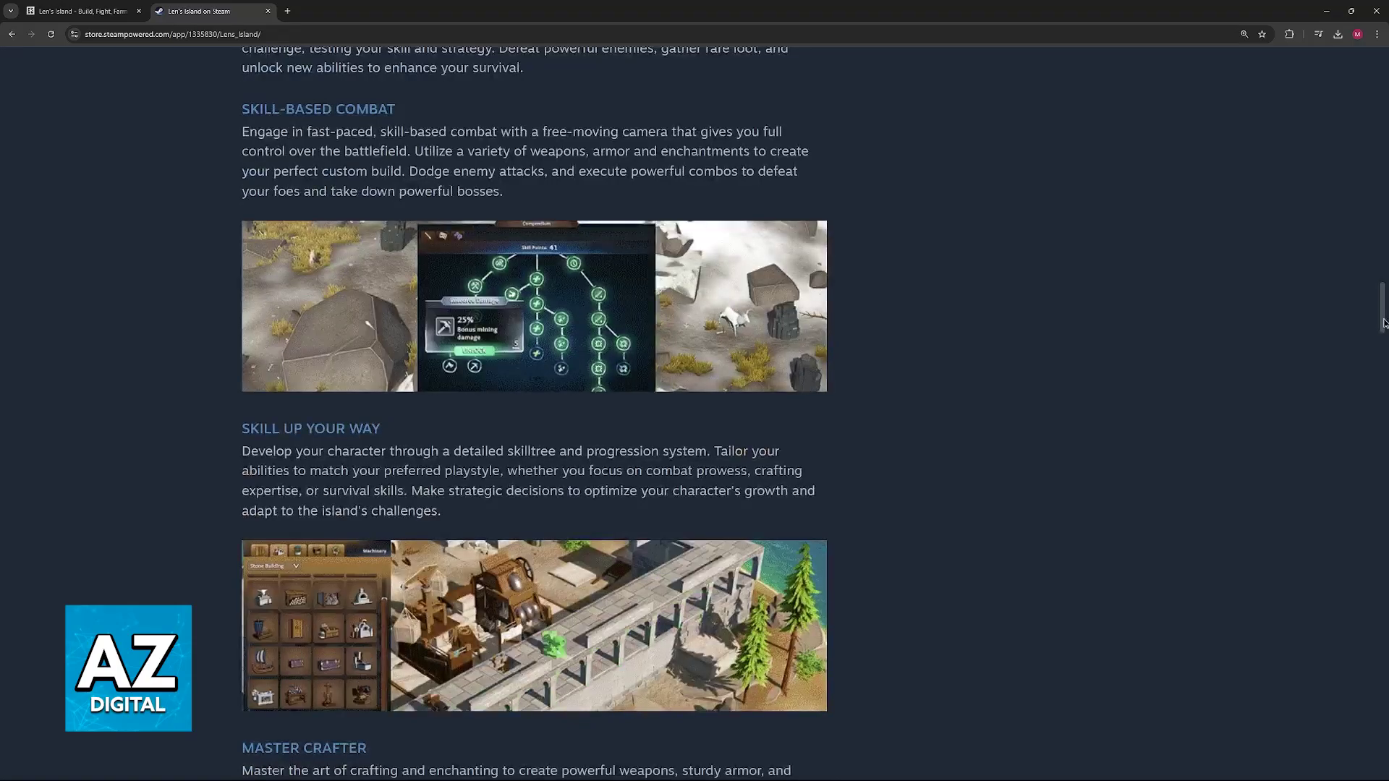
scroll(down, 3)
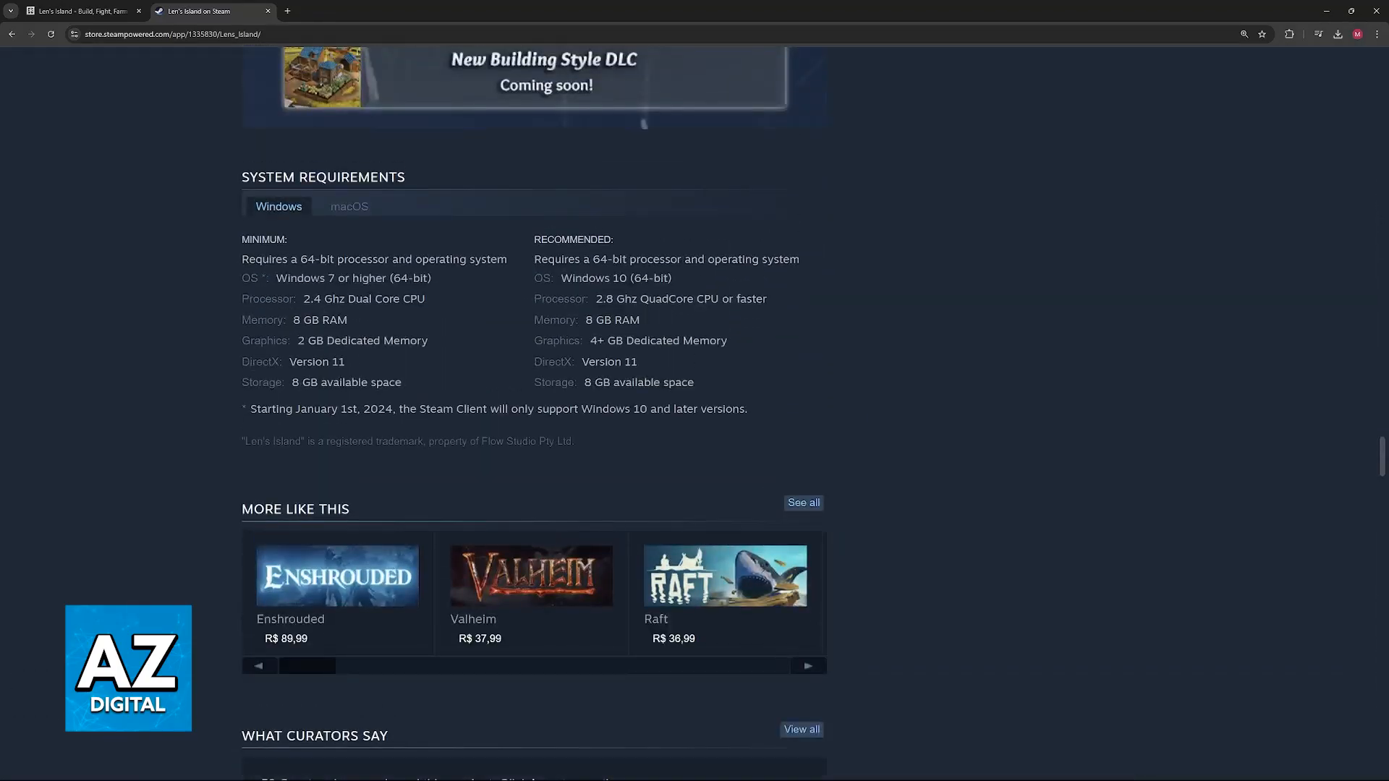
mouse_move(380, 228)
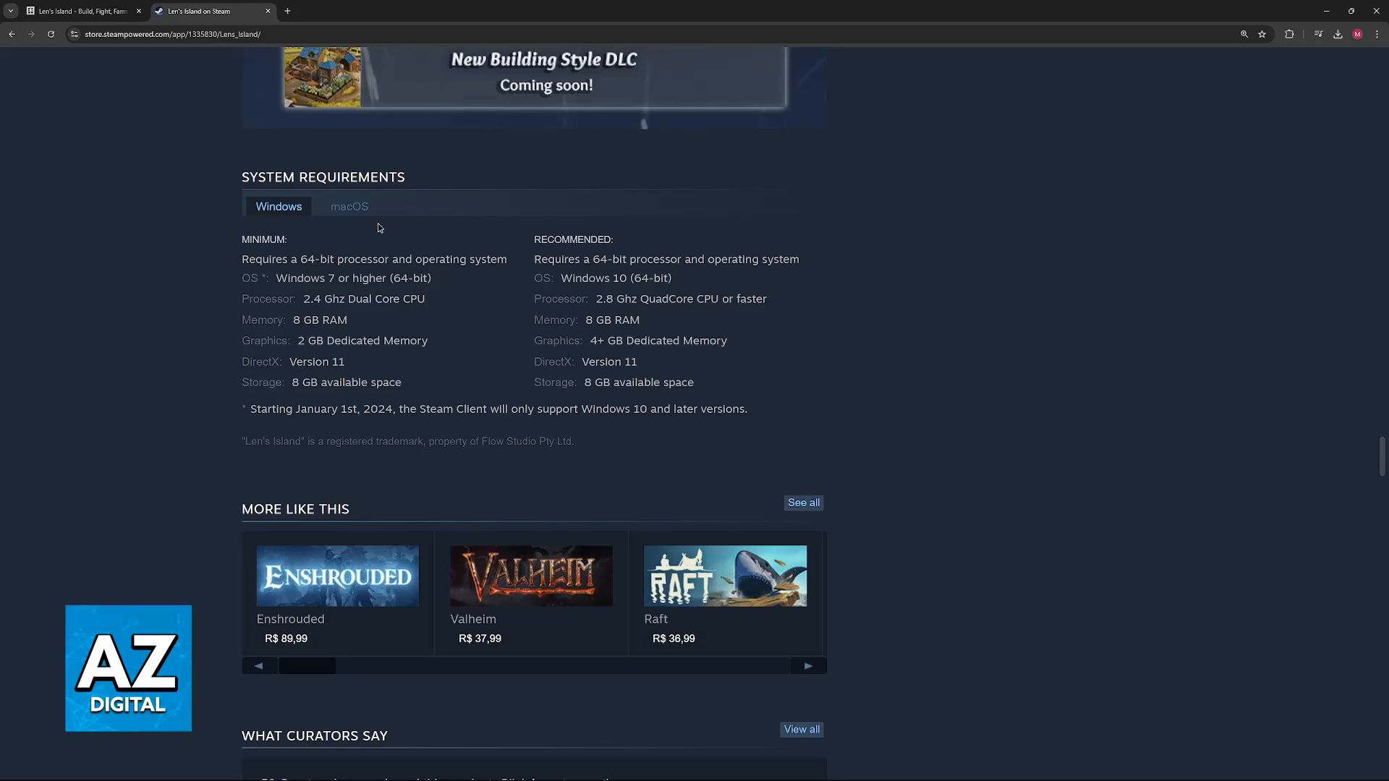
Skim customer reviews, then add the base Len's Island game (R$ 88,99) to the cart.
scroll(down, 3)
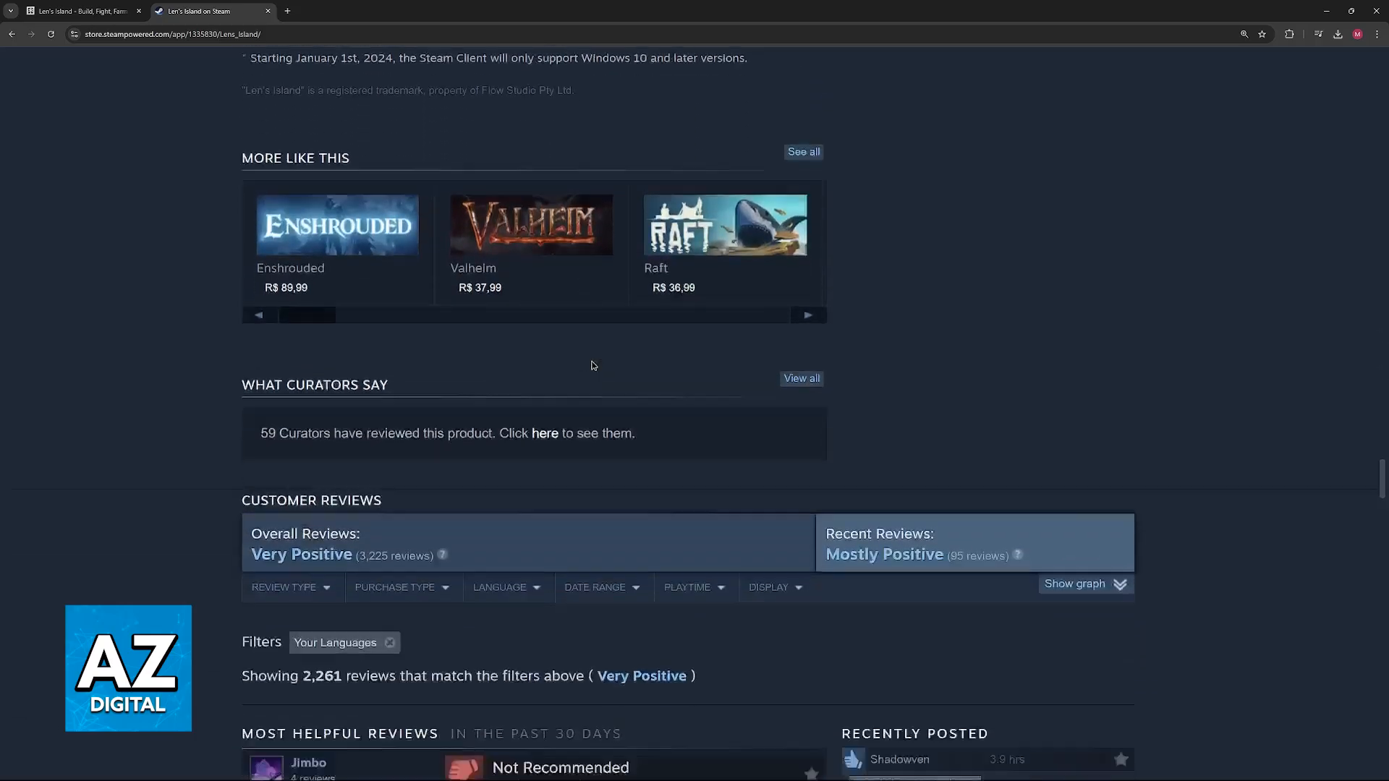
scroll(down, 3)
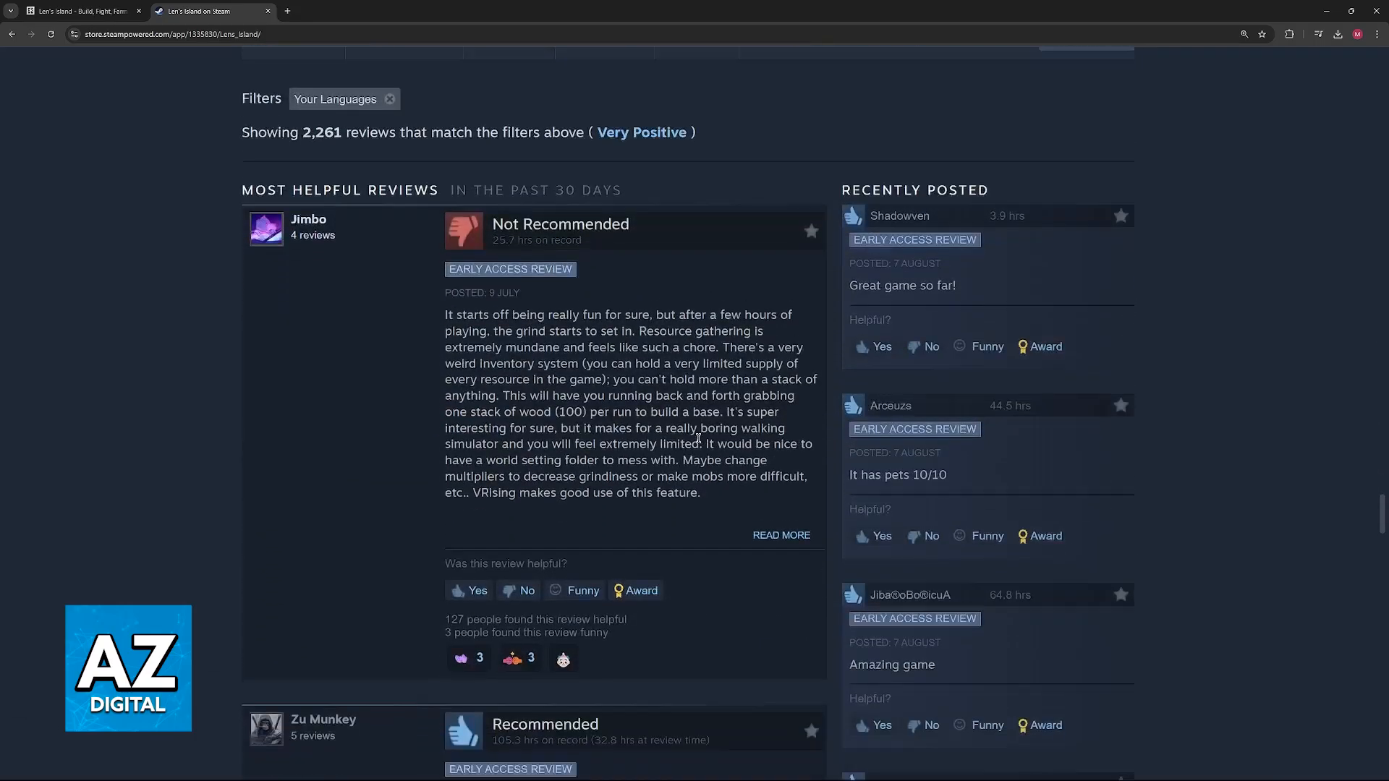
scroll(down, 3)
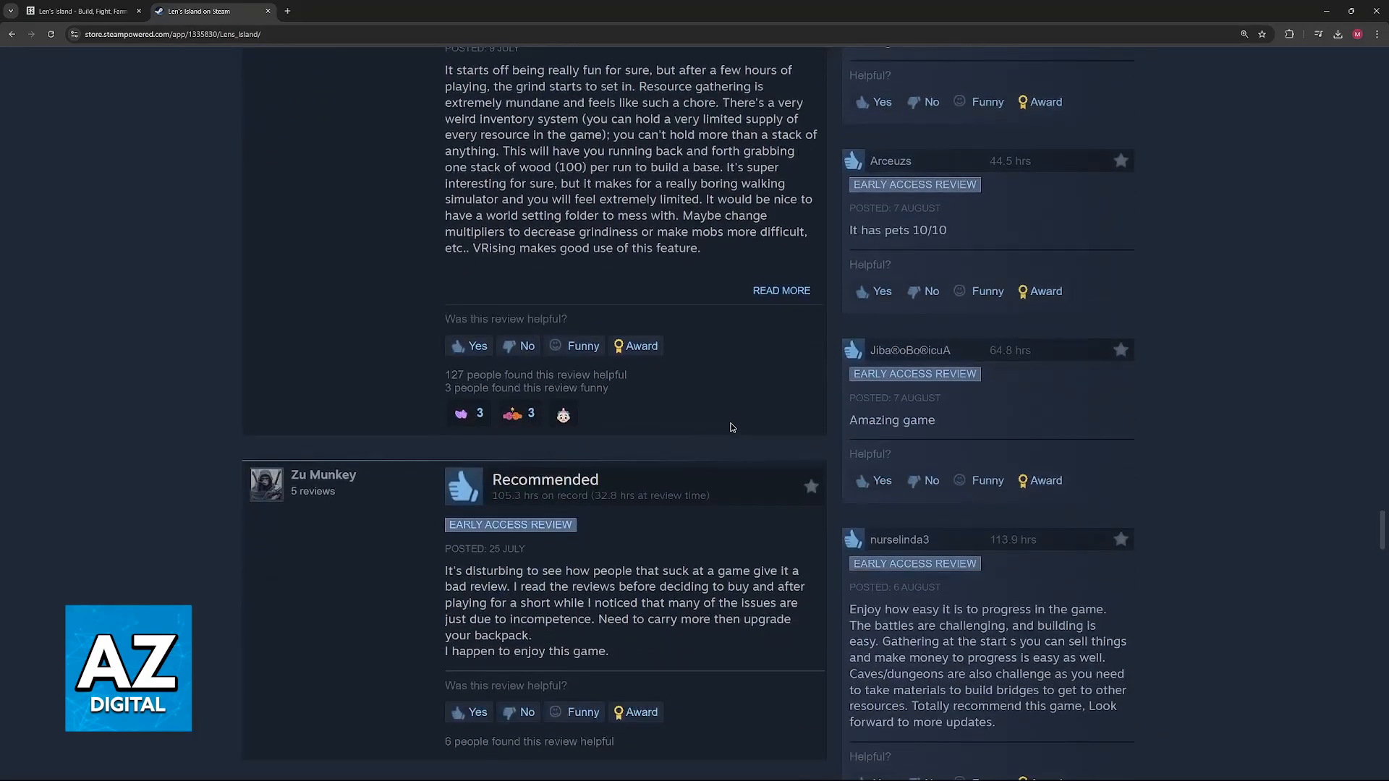
scroll(down, 3)
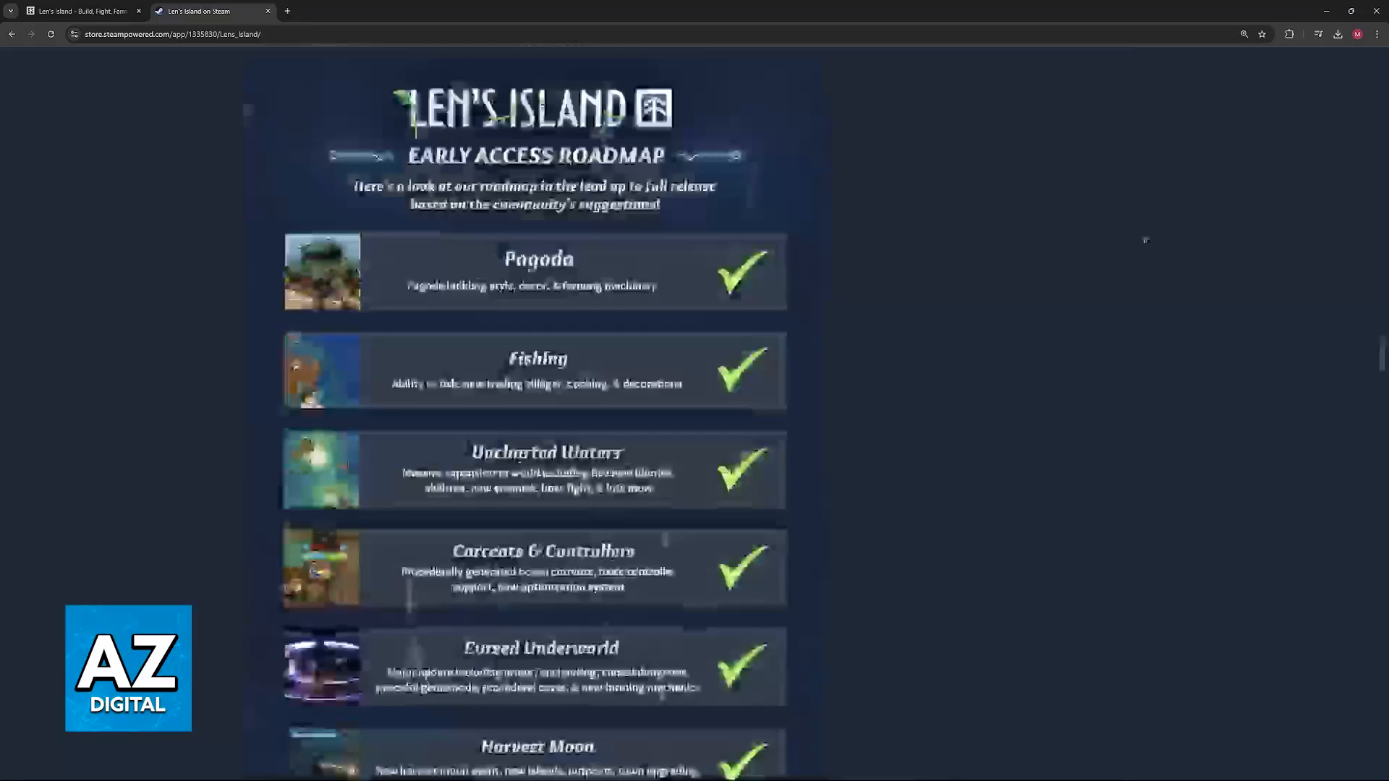
scroll(up, 3)
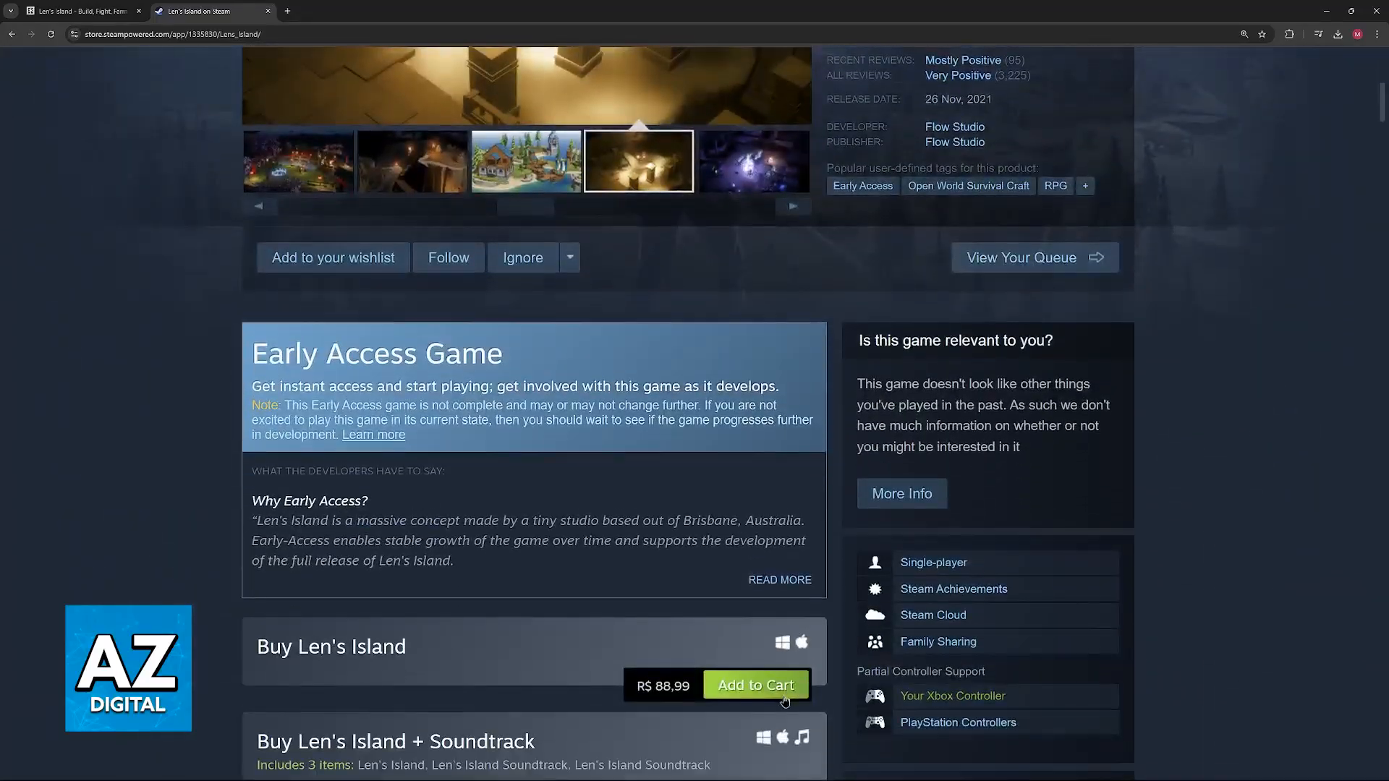
click(756, 685)
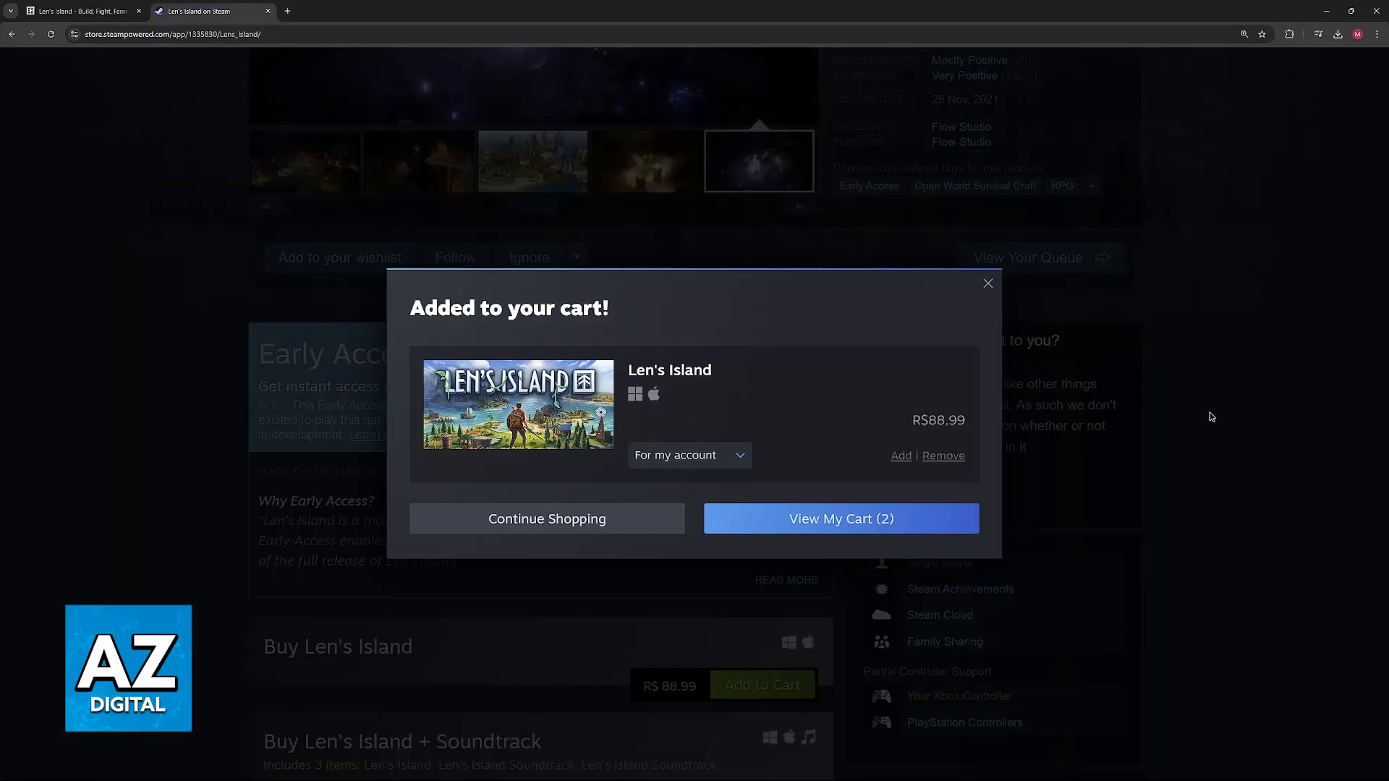